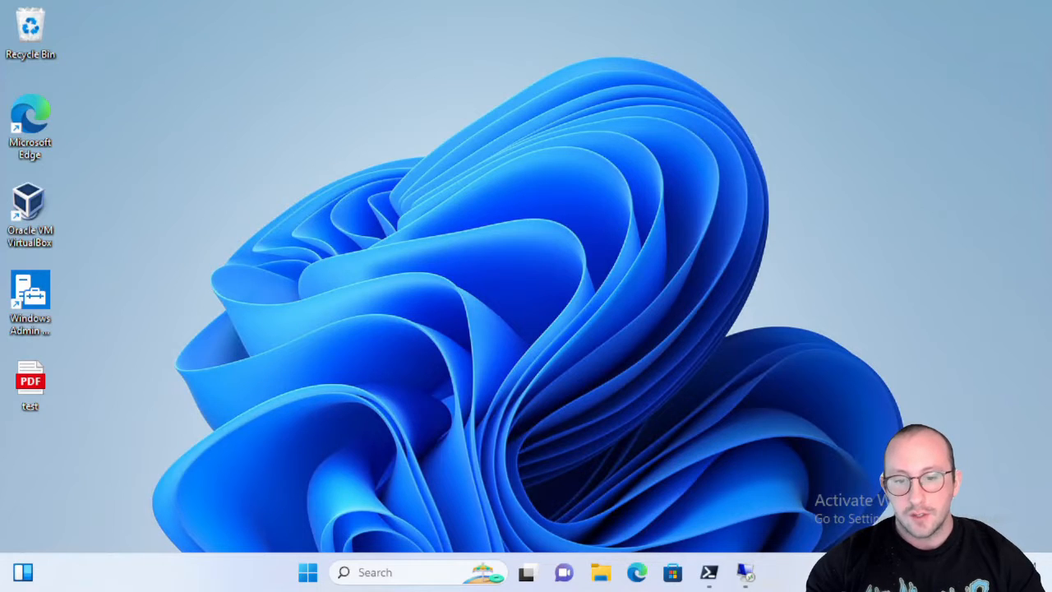
- Open PowerShell 7, run Get-WindowsCapability -online, and start a where name -like filter
{"action": "left_click", "coordinate": [708, 572]}
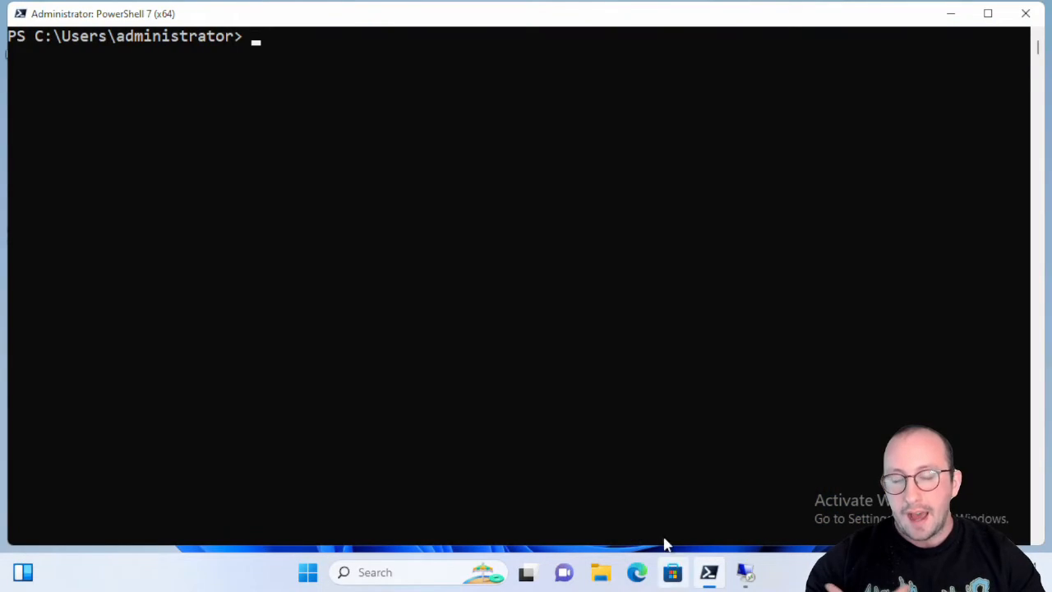
{"action": "mouse_move", "coordinate": [624, 466]}
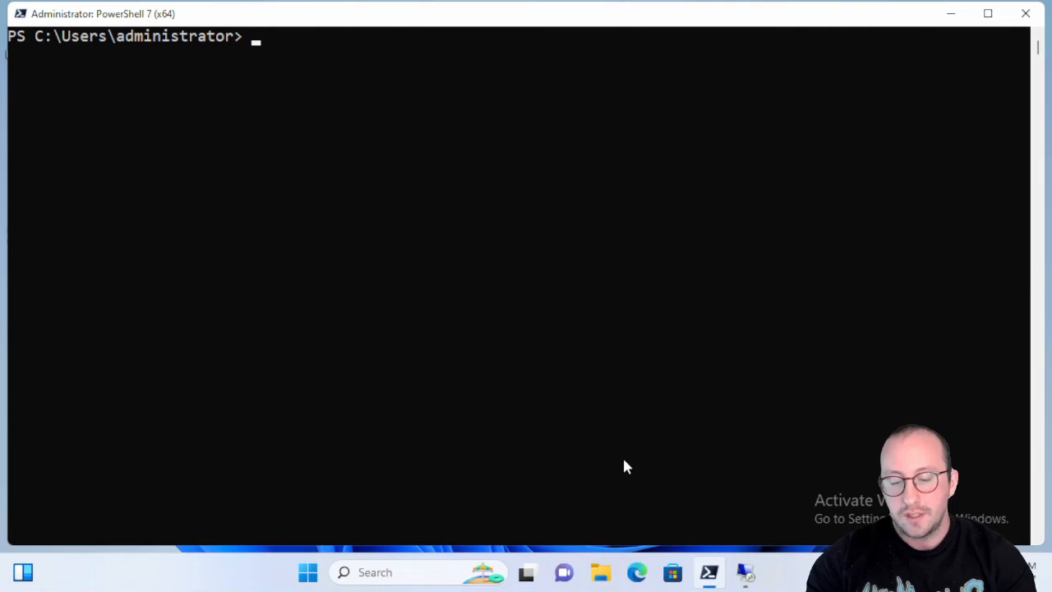
{"action": "type", "text": "get-"}
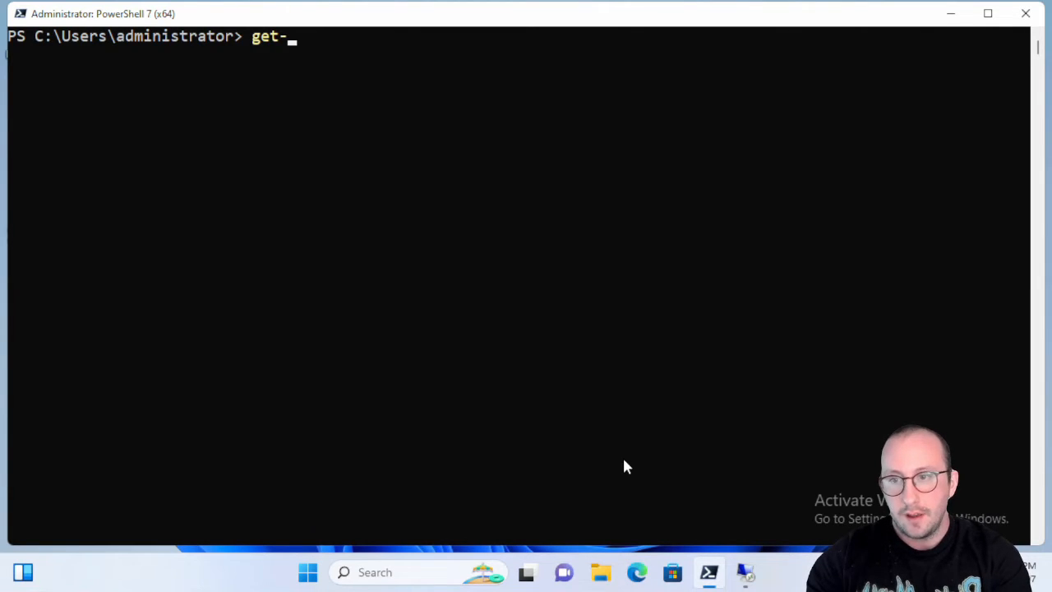
{"action": "type", "text": "windowsCapability"}
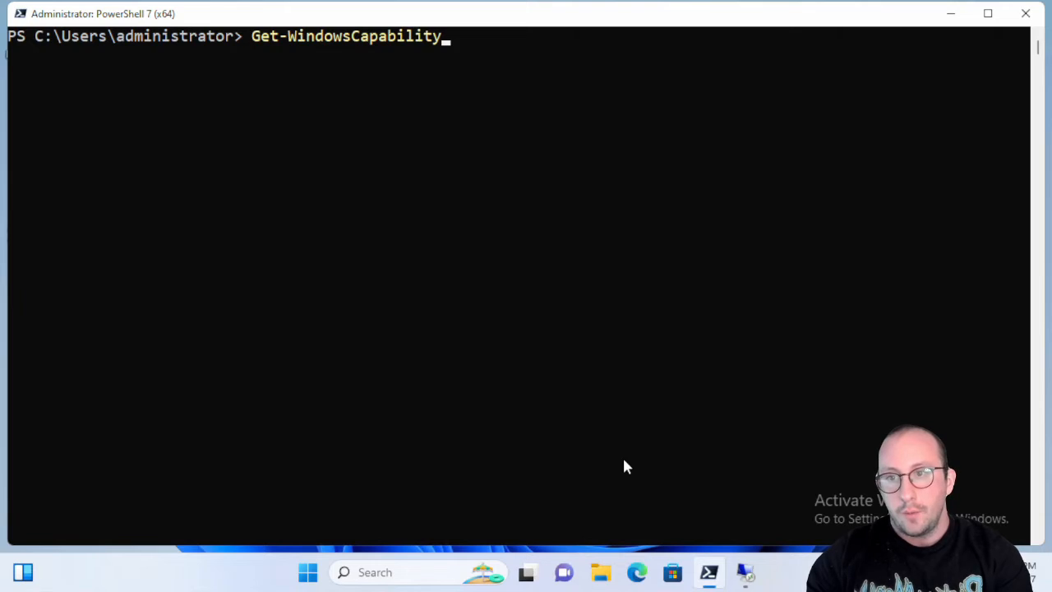
{"action": "type", "text": "-online"}
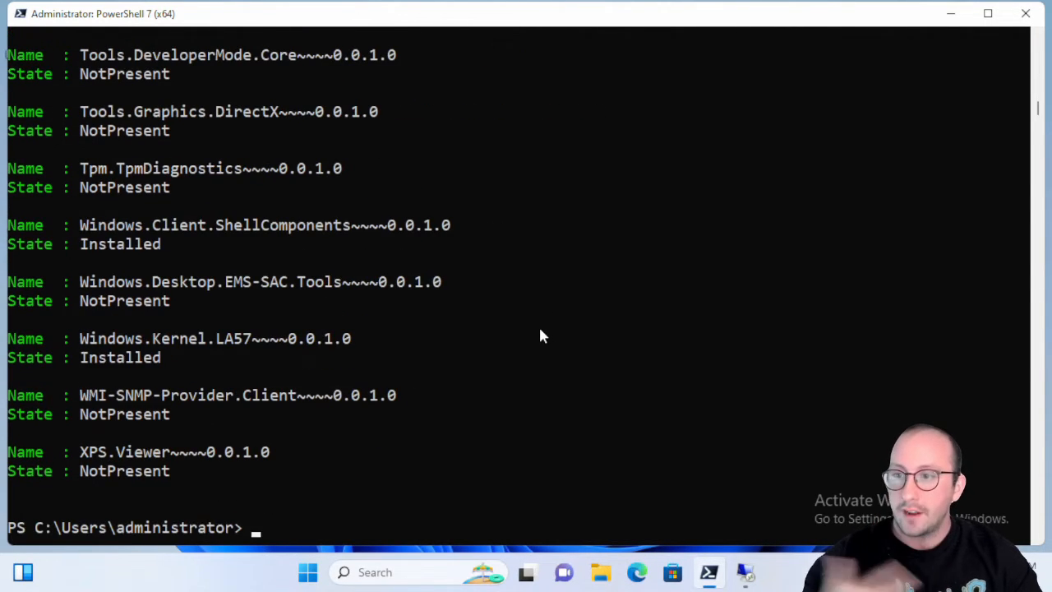
{"action": "type", "text": "Get-WindowsCapability -online ~"}
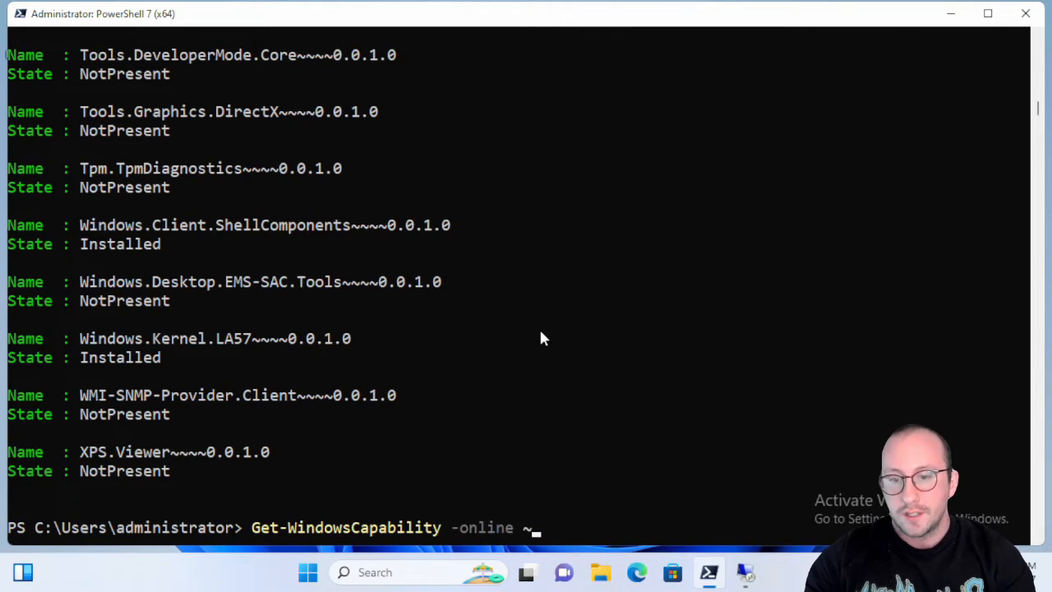
{"action": "type", "text": "| where"}
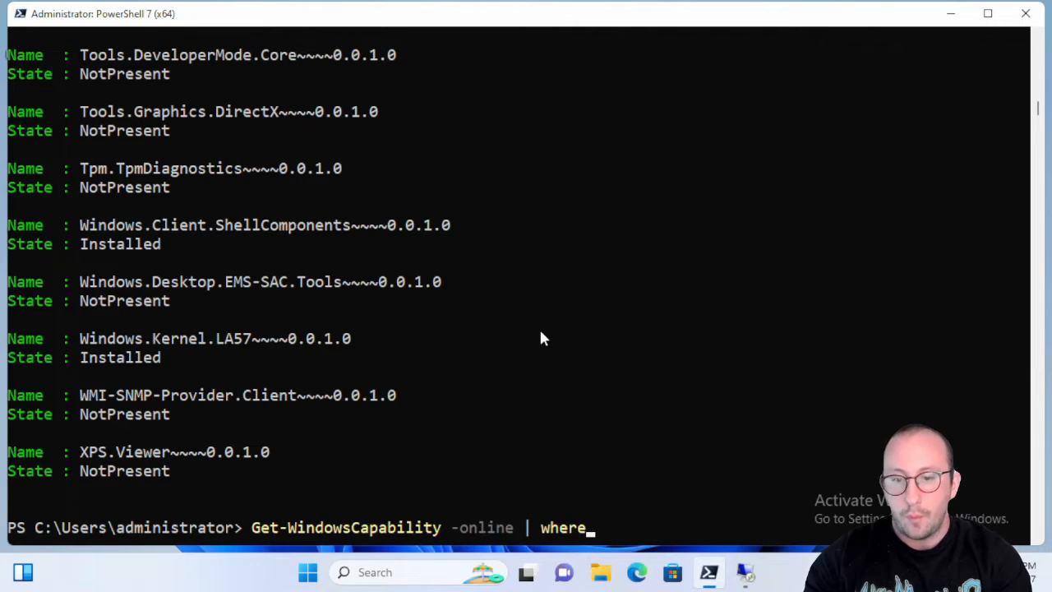
{"action": "type", "text": "name -like"}
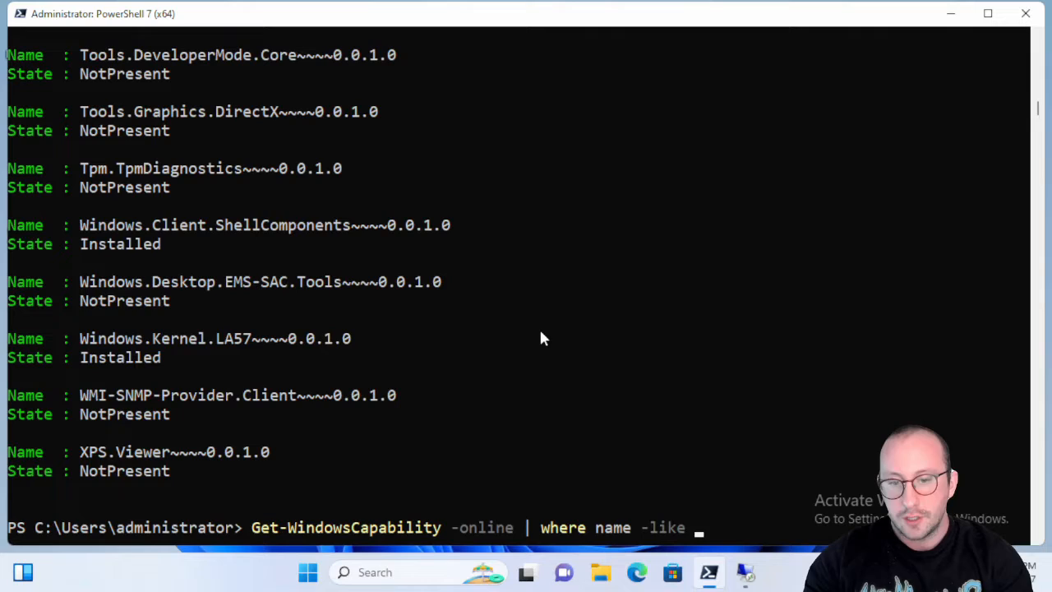
{"action": "type", "text": "\"\""}
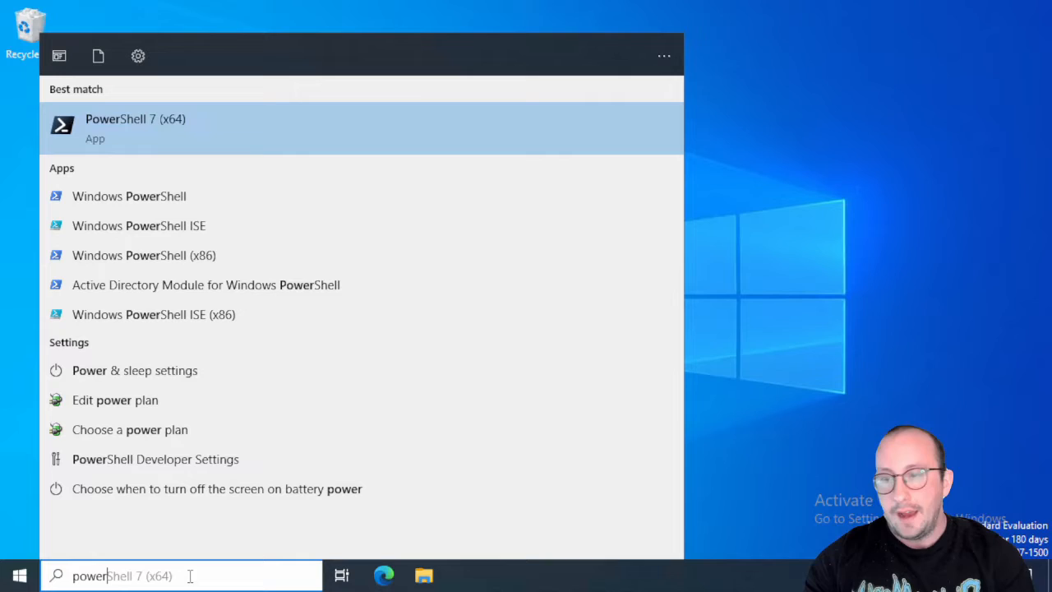
- Launch PowerShell 7 as administrator, run get-windowsfeature filtered by "*rsat*dhcp*", and scroll the output
{"action": "right_click", "coordinate": [134, 128]}
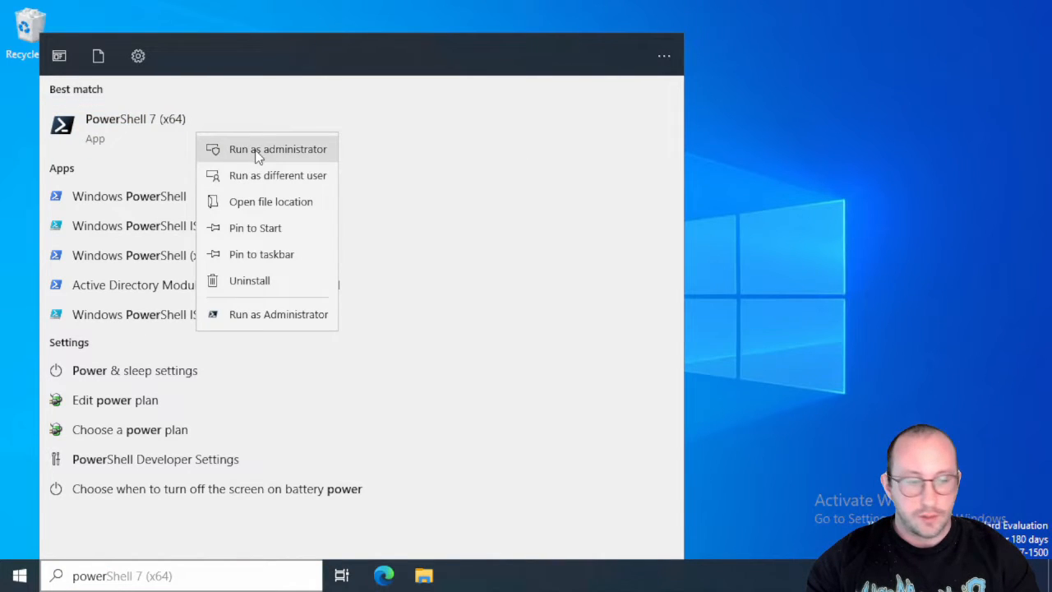
{"action": "left_click", "coordinate": [277, 149]}
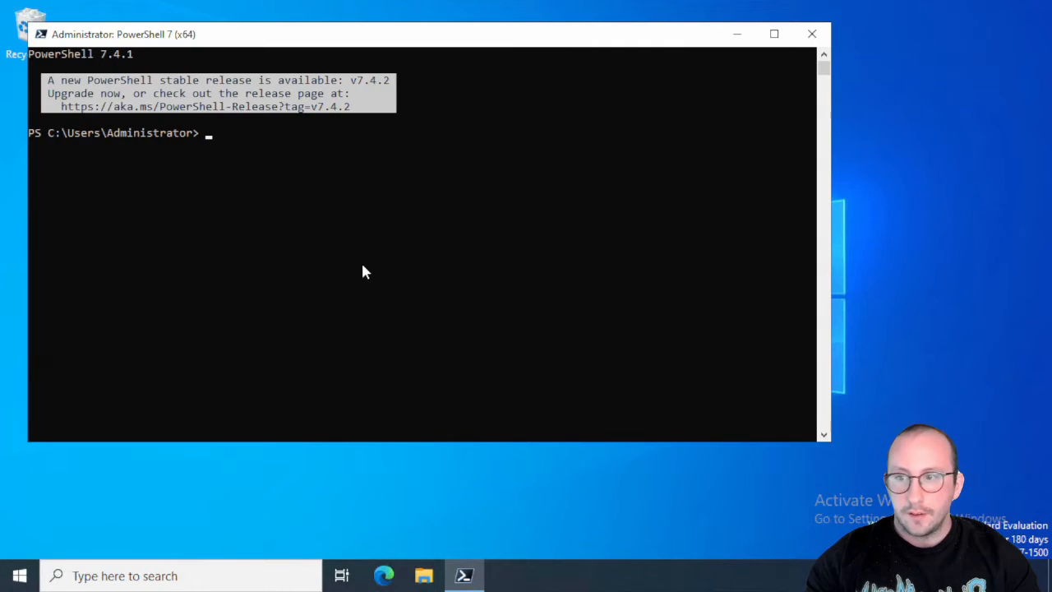
{"action": "mouse_move", "coordinate": [369, 266]}
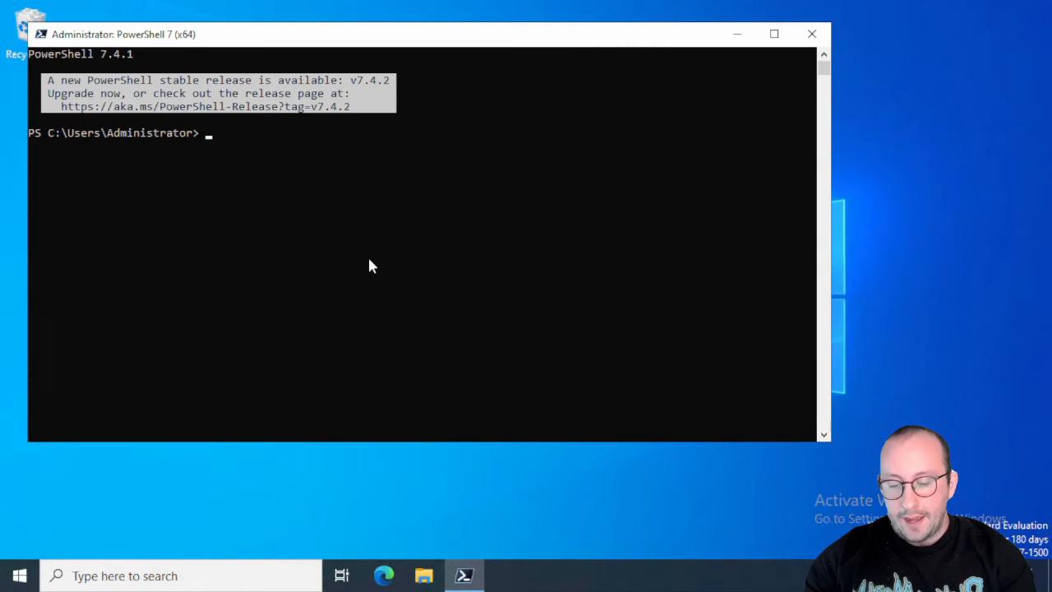
{"action": "type", "text": "get-windowsfeature | where name -like \"*rsat*dhcp*\""}
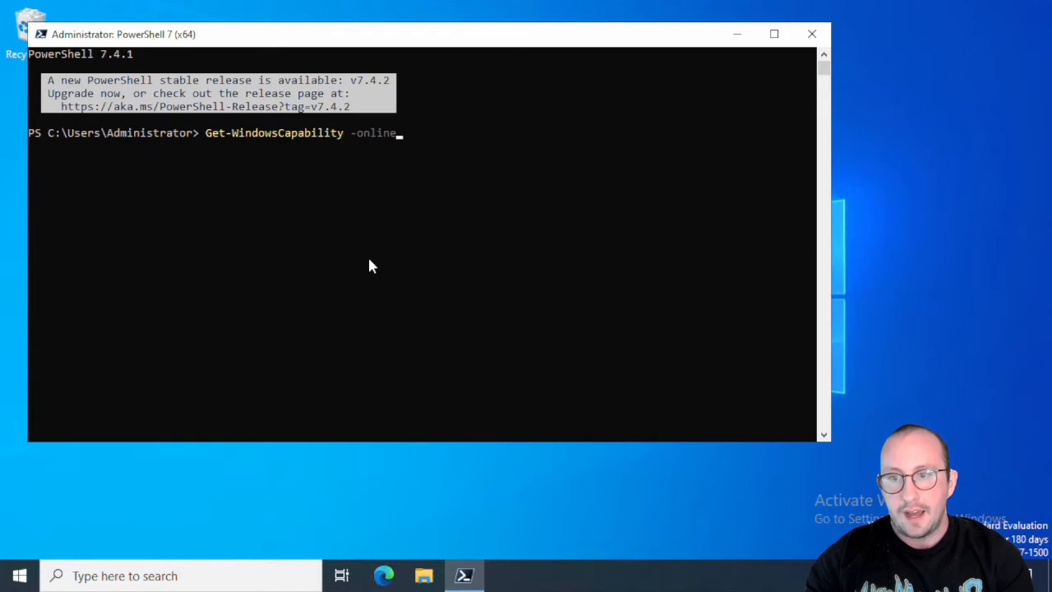
{"action": "key", "text": "enter"}
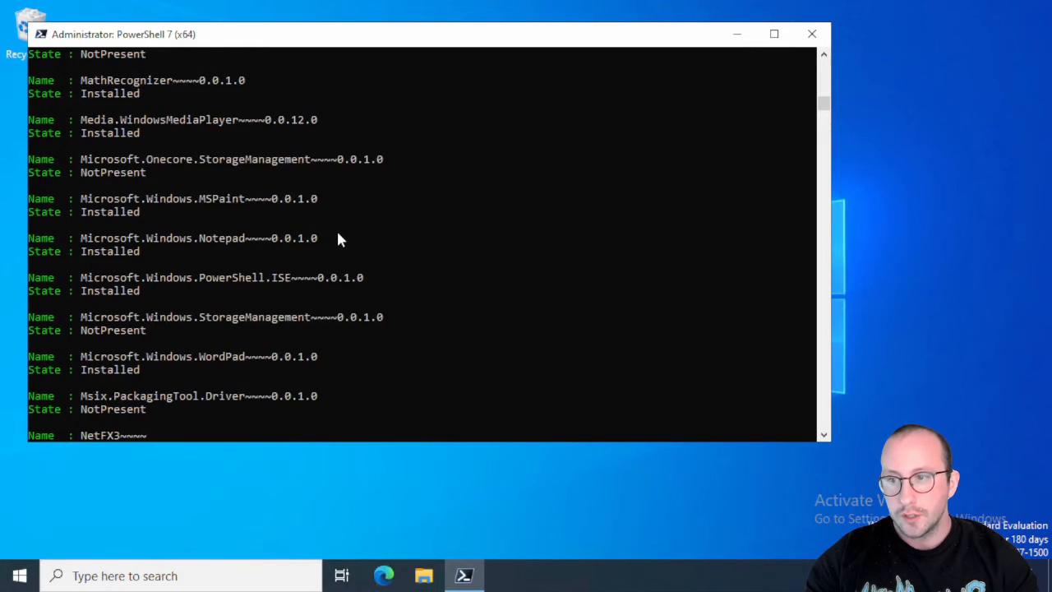
{"action": "scroll", "scroll_direction": "down", "scroll_amount": 3}
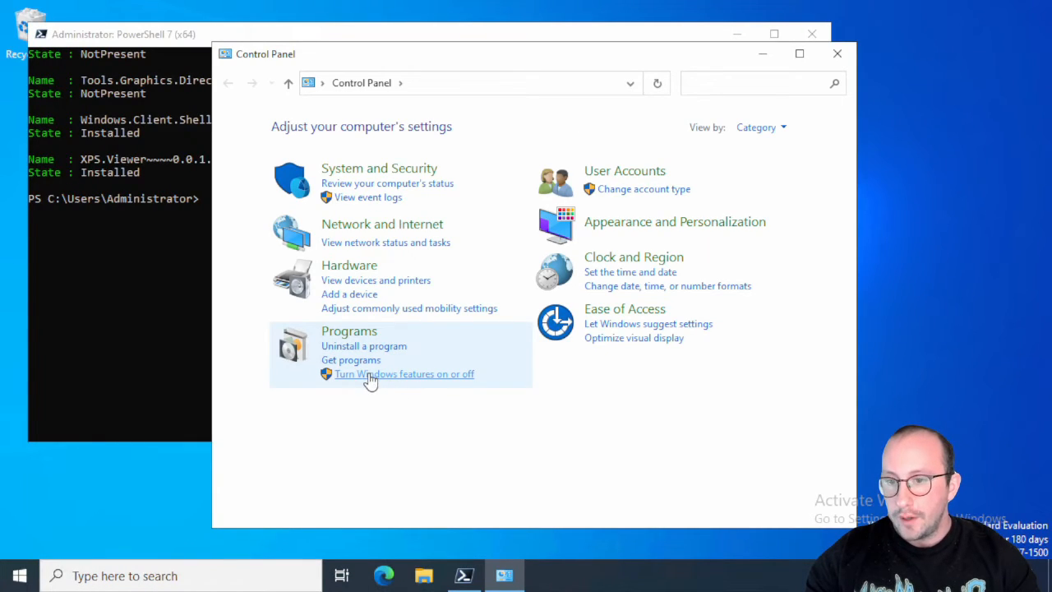
{"action": "mouse_move", "coordinate": [404, 381]}
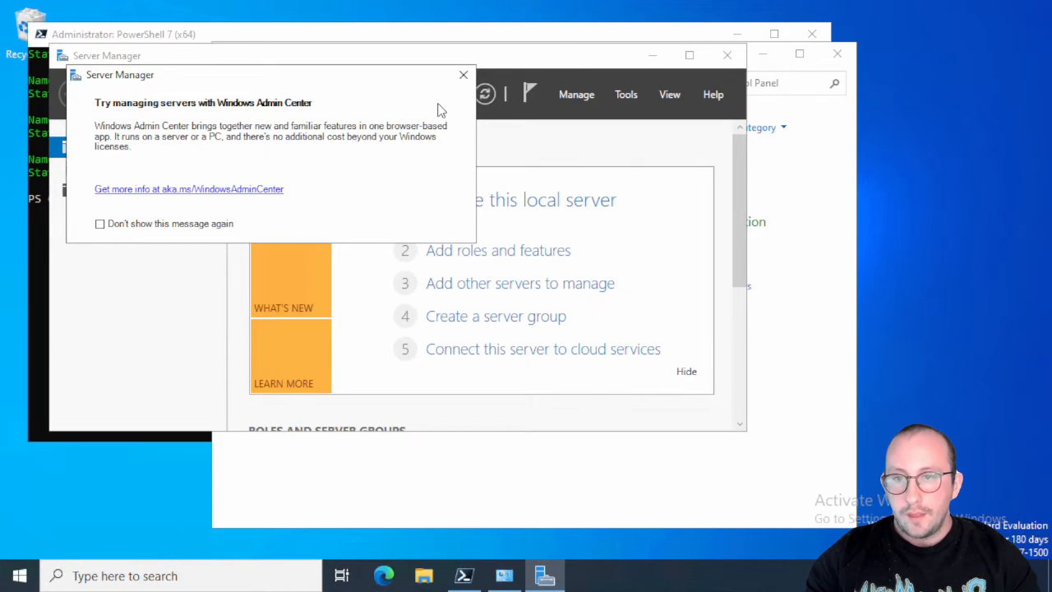
- Dismiss the Admin Center popup and advance the Add Roles and Features wizard to the features list
{"action": "left_click", "coordinate": [463, 75]}
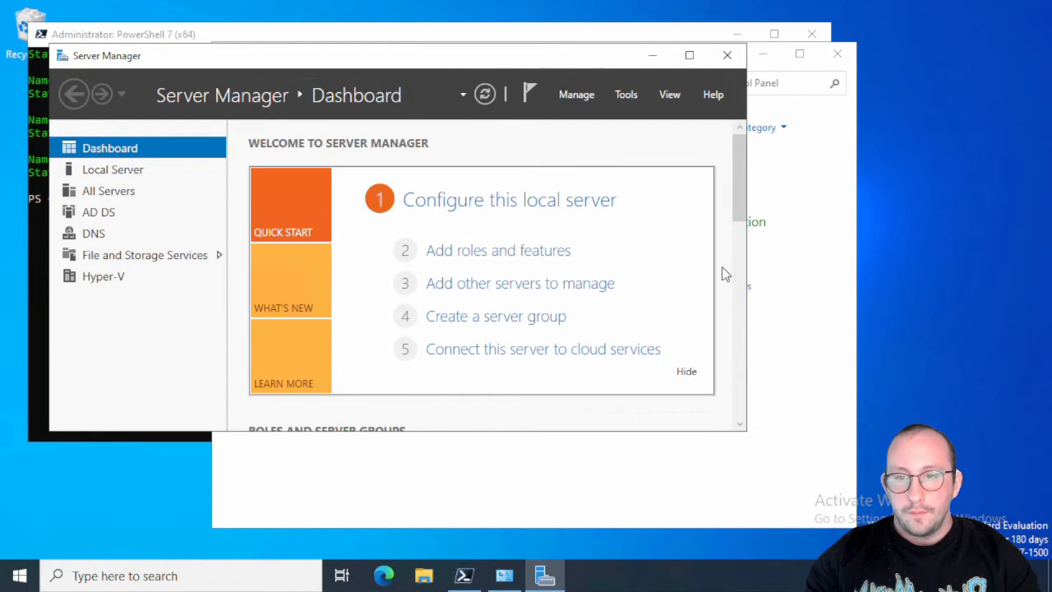
{"action": "left_click", "coordinate": [498, 250]}
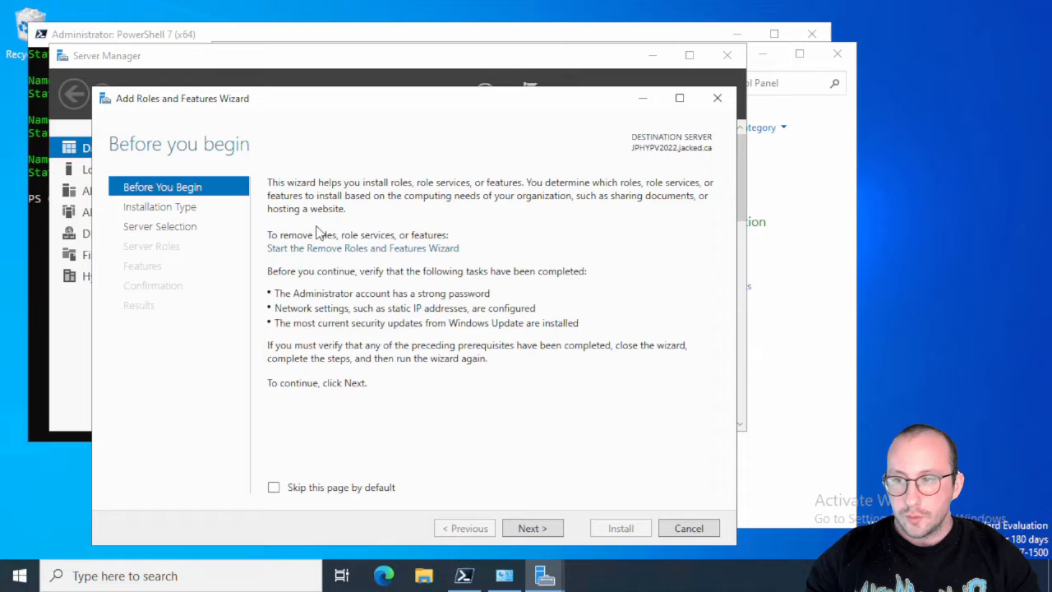
{"action": "mouse_move", "coordinate": [425, 419]}
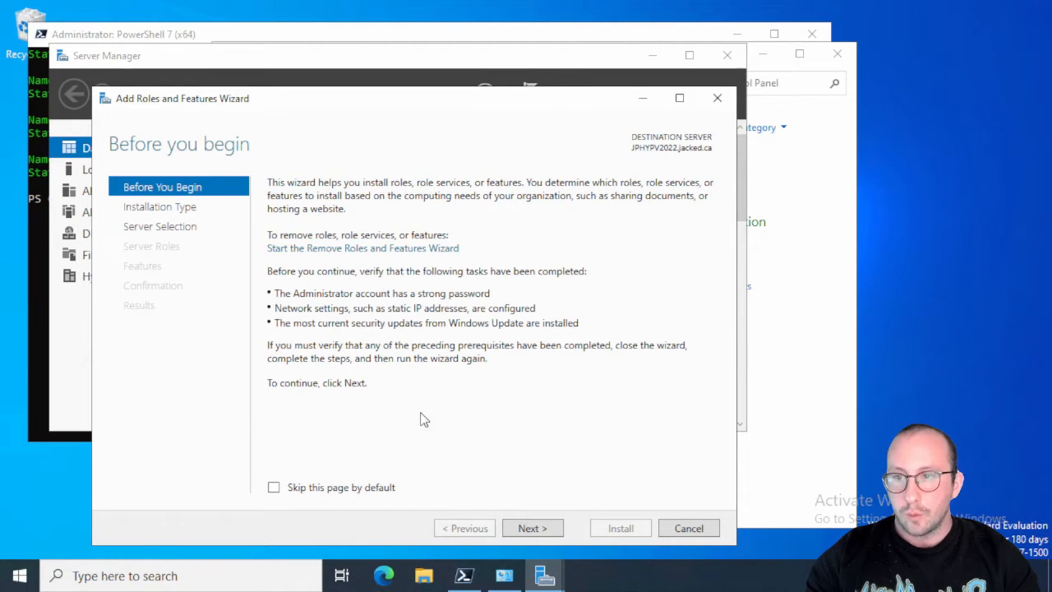
{"action": "left_click", "coordinate": [532, 528]}
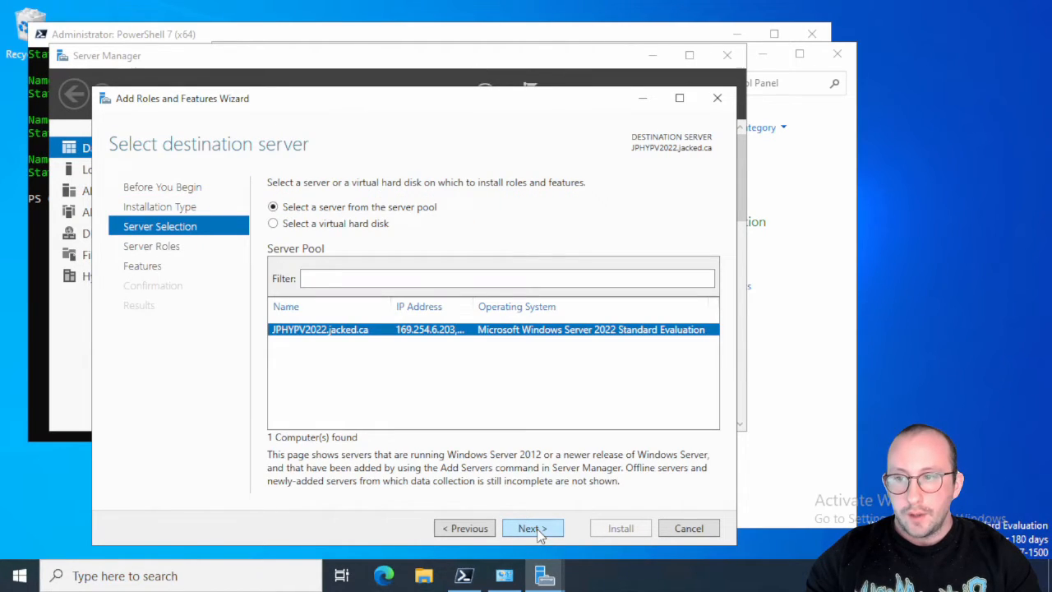
{"action": "left_click", "coordinate": [528, 528]}
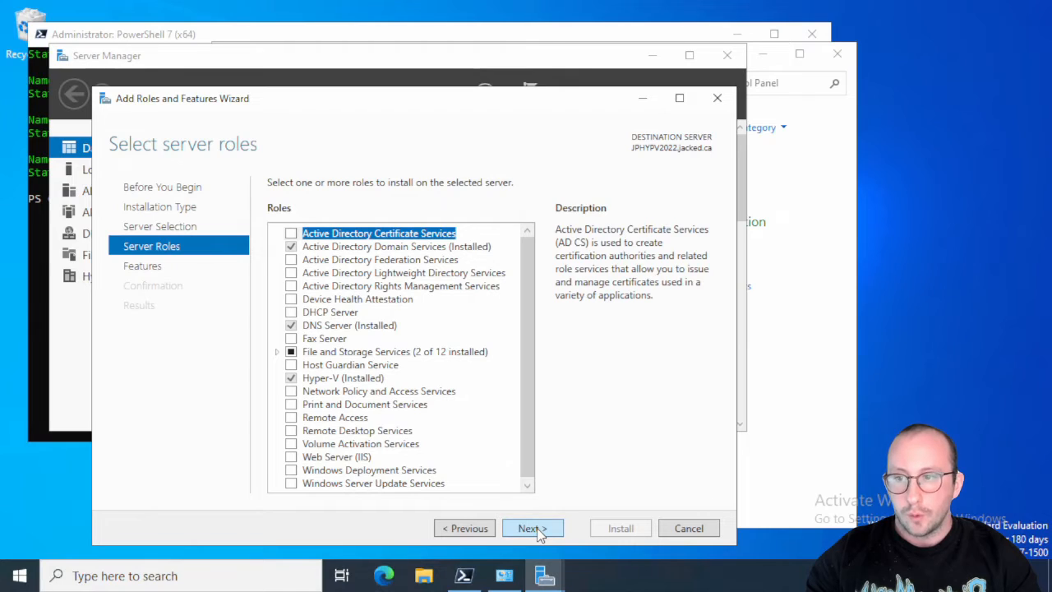
{"action": "left_click", "coordinate": [531, 528]}
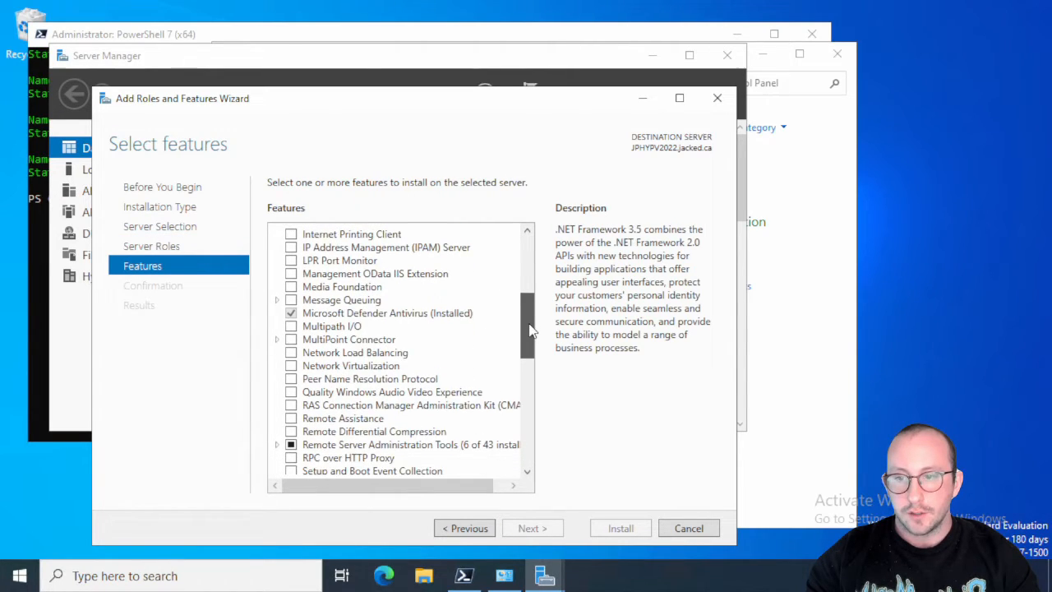
{"action": "scroll", "scroll_direction": "down", "scroll_amount": 3}
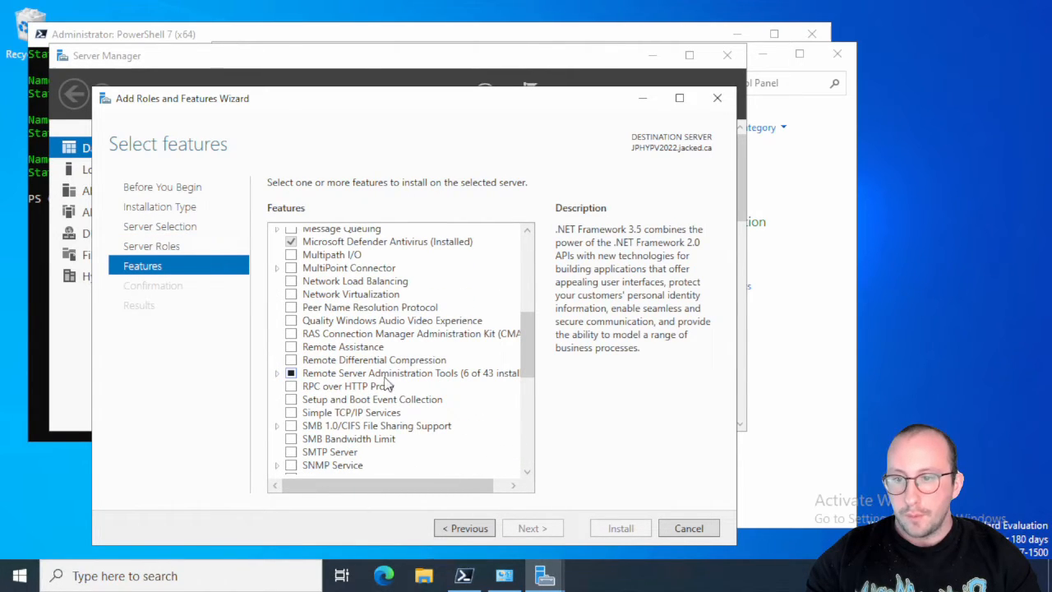
{"action": "mouse_move", "coordinate": [310, 334]}
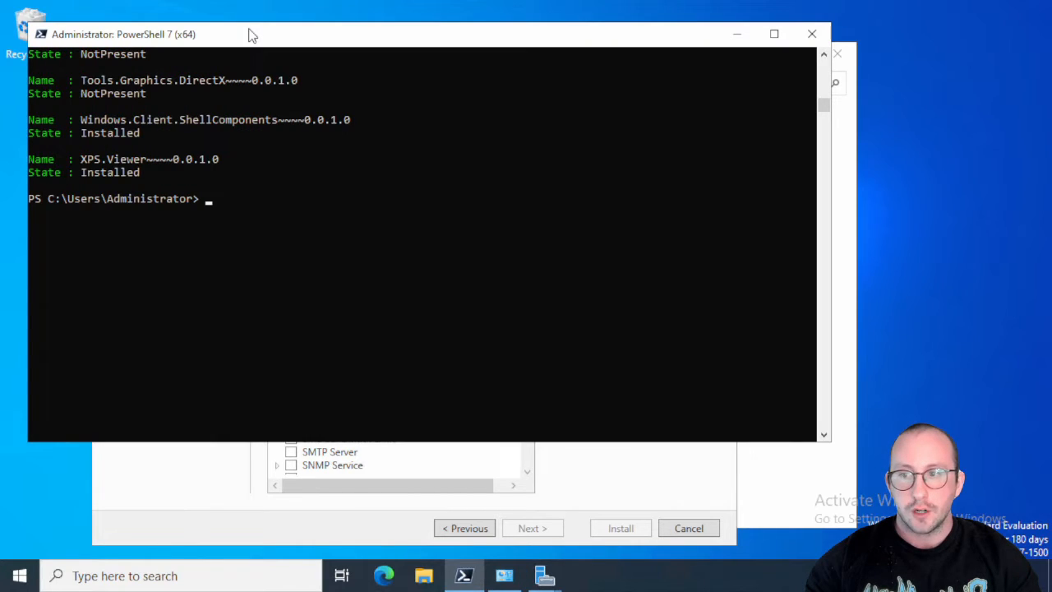
{"action": "mouse_move", "coordinate": [326, 40]}
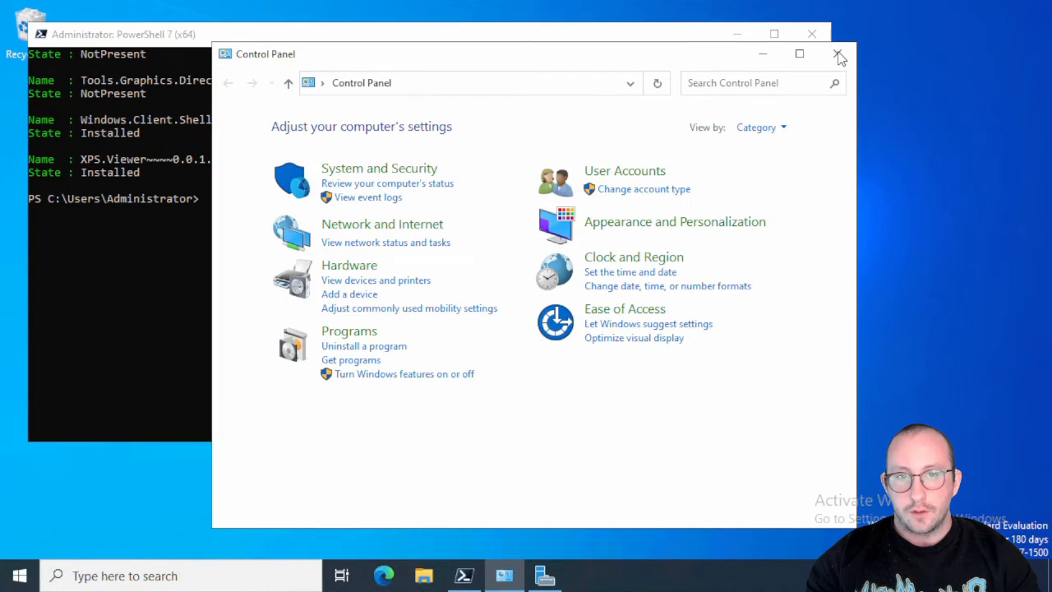
- Focus the PowerShell 7 console and maximize it to full screen
{"action": "left_click", "coordinate": [839, 53]}
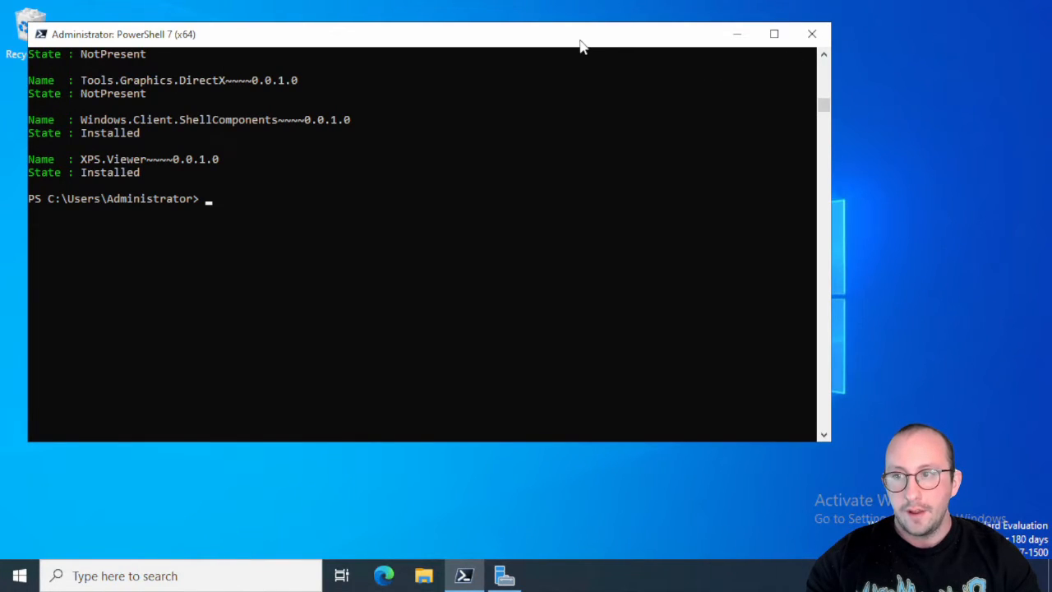
{"action": "left_click", "coordinate": [773, 34]}
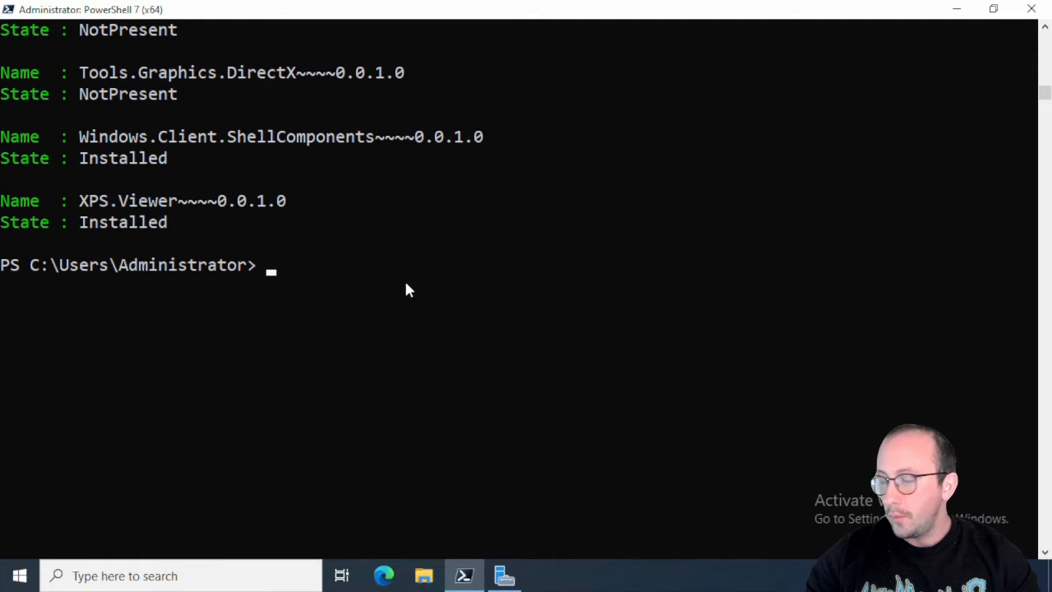
- Run the listing and scroll through it to find RSAT-DHCP marked Available
{"action": "type", "text": "get-WindowsCapability -online"}
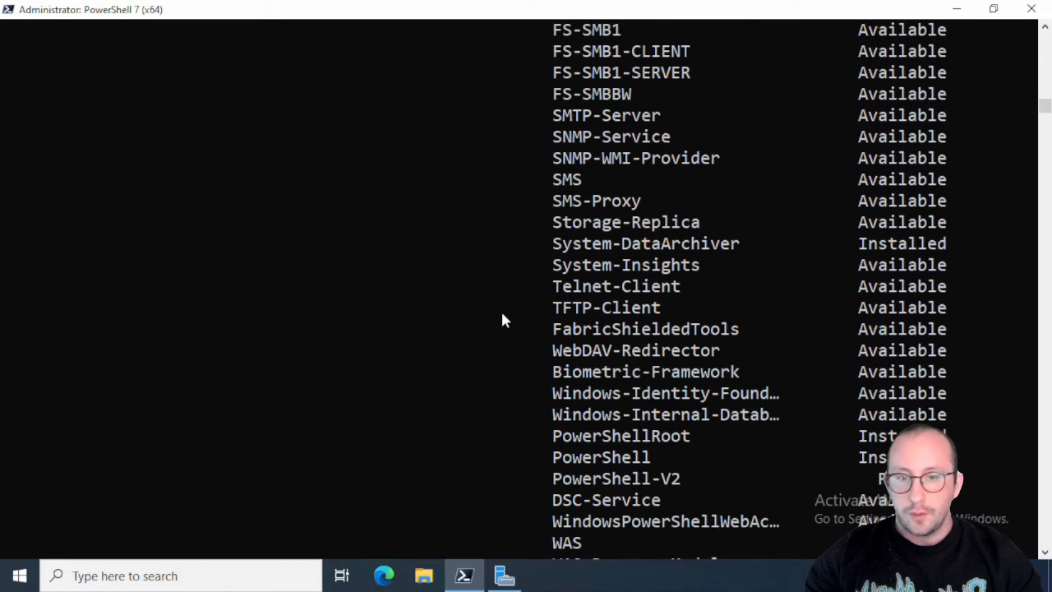
{"action": "scroll", "scroll_direction": "down", "scroll_amount": 3}
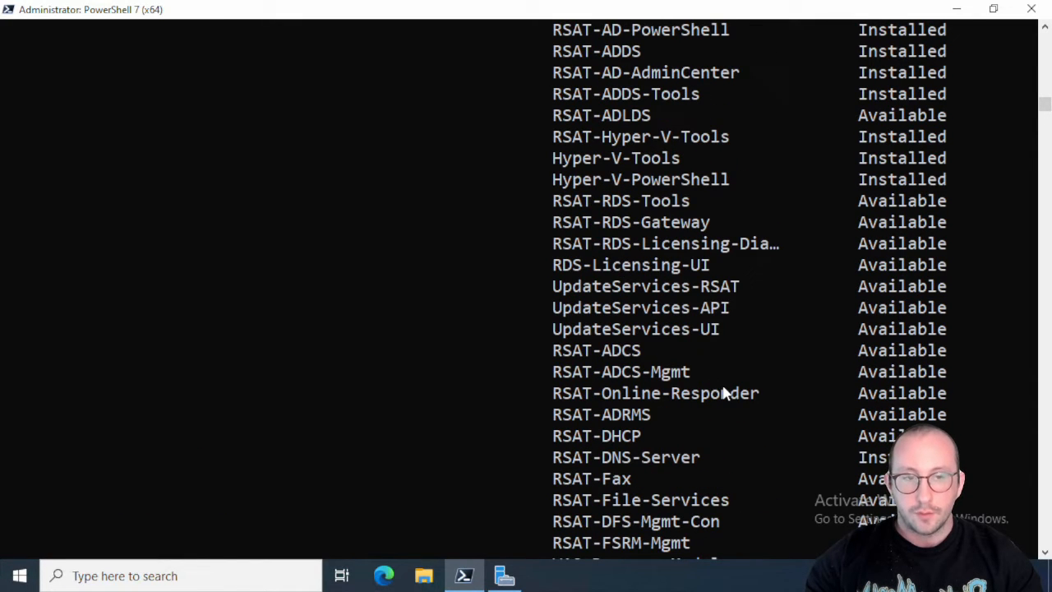
{"action": "scroll", "scroll_direction": "down", "scroll_amount": 3}
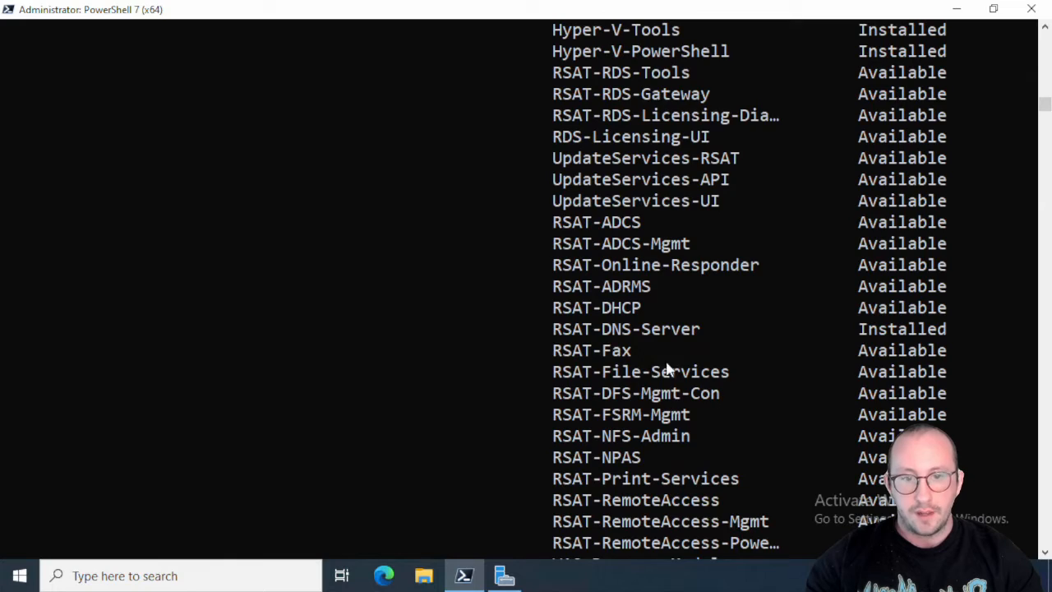
{"action": "mouse_move", "coordinate": [625, 329]}
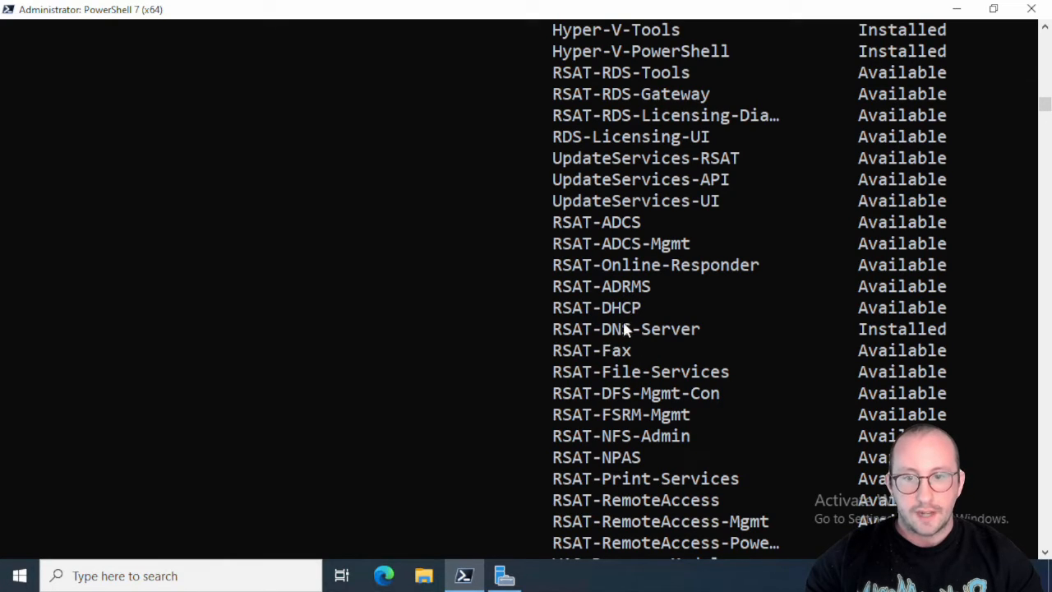
{"action": "mouse_move", "coordinate": [821, 318]}
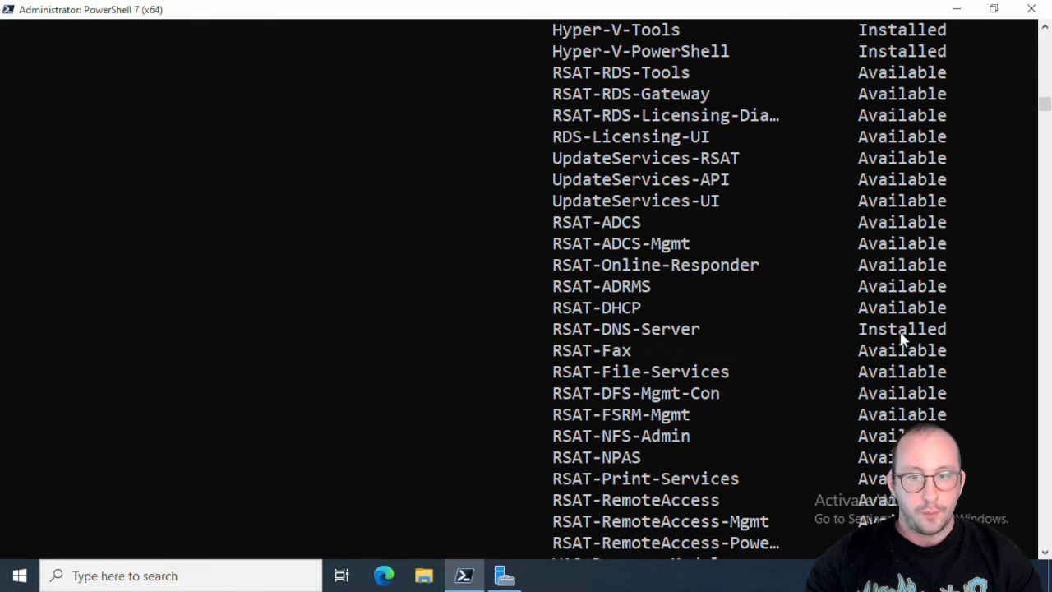
{"action": "scroll", "scroll_direction": "down", "scroll_amount": 3}
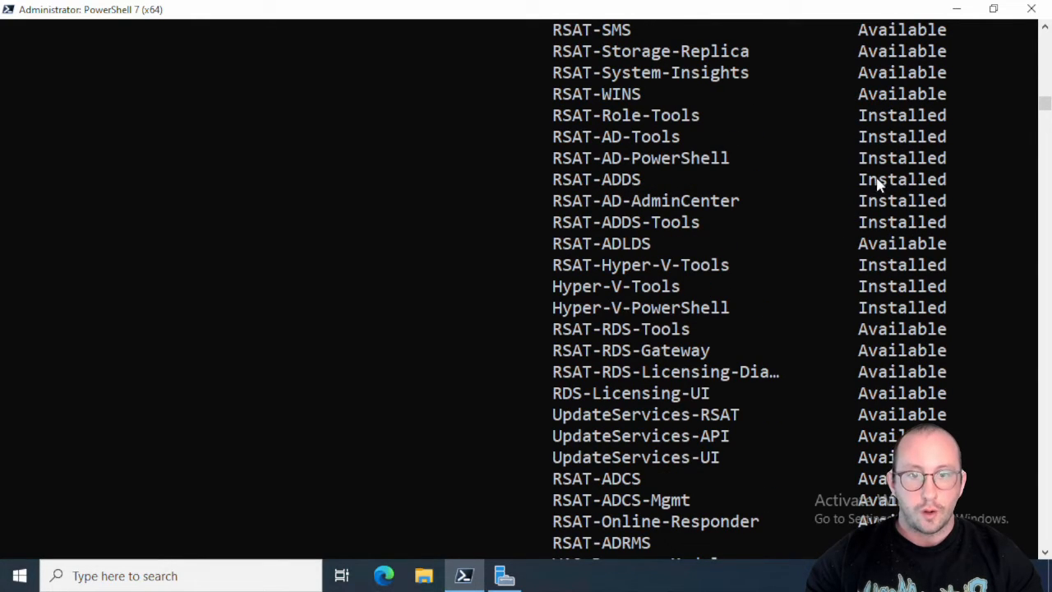
{"action": "mouse_move", "coordinate": [851, 275]}
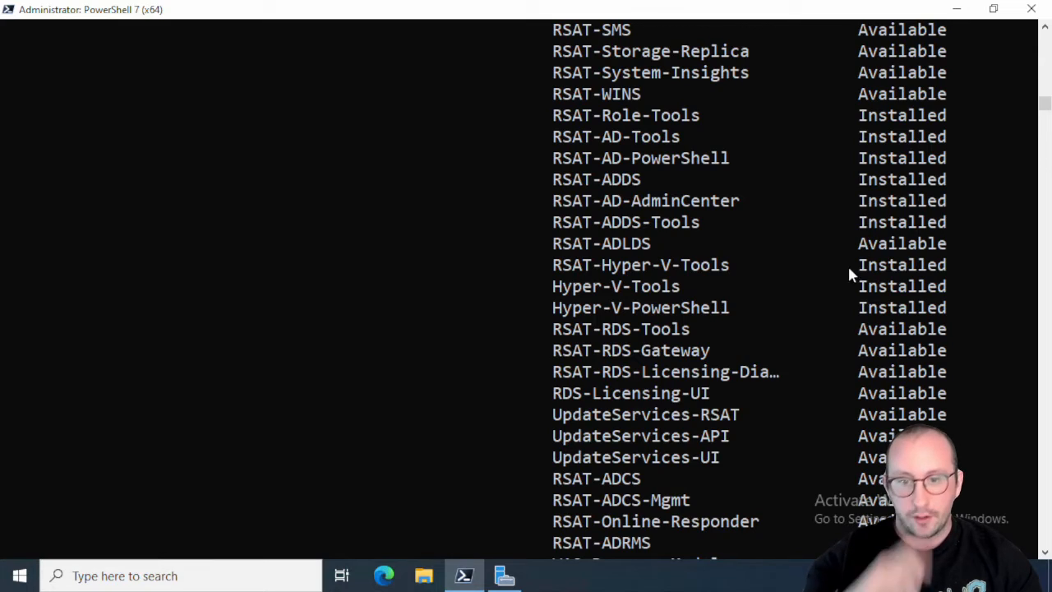
{"action": "scroll", "scroll_direction": "down", "scroll_amount": 3}
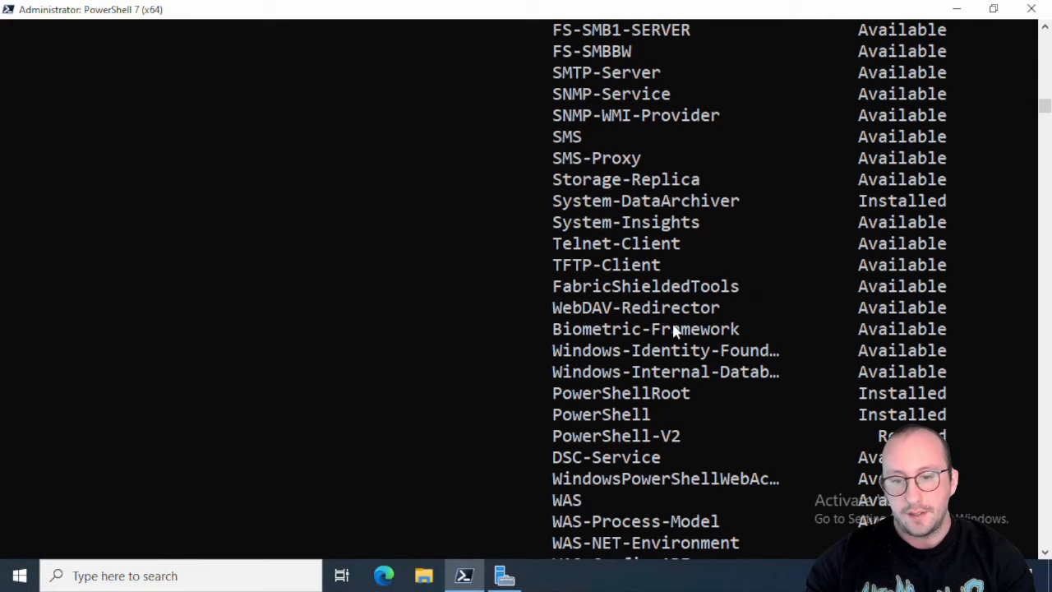
{"action": "scroll", "scroll_direction": "down", "scroll_amount": 3}
{"action": "type", "text": "get"}
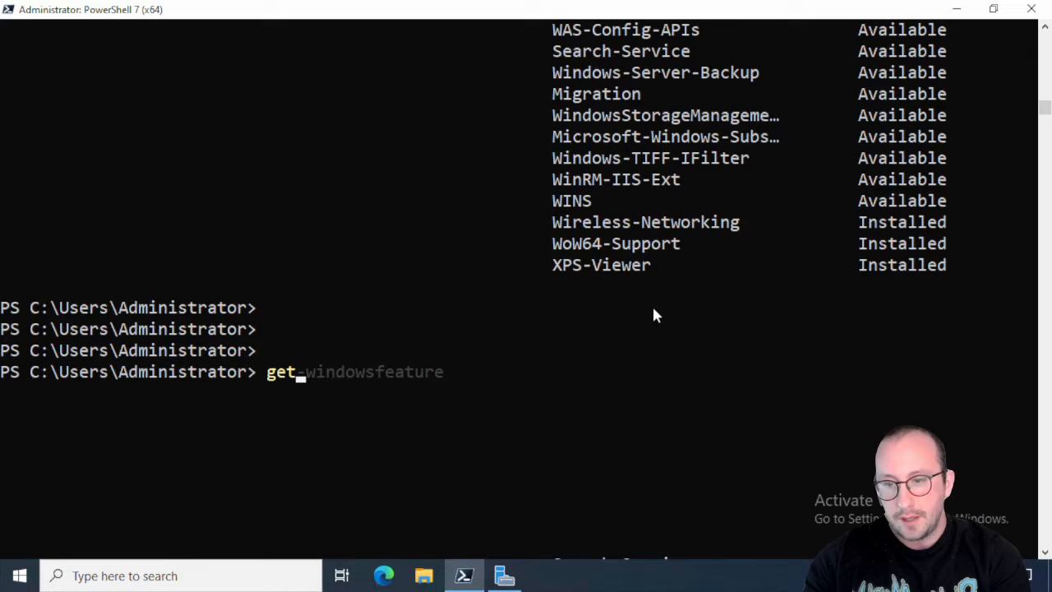
- Filter get-windowsfeature with where name -like "*rsat*dhcp*" to show only RSAT-DHCP
{"action": "type", "text": "~"}
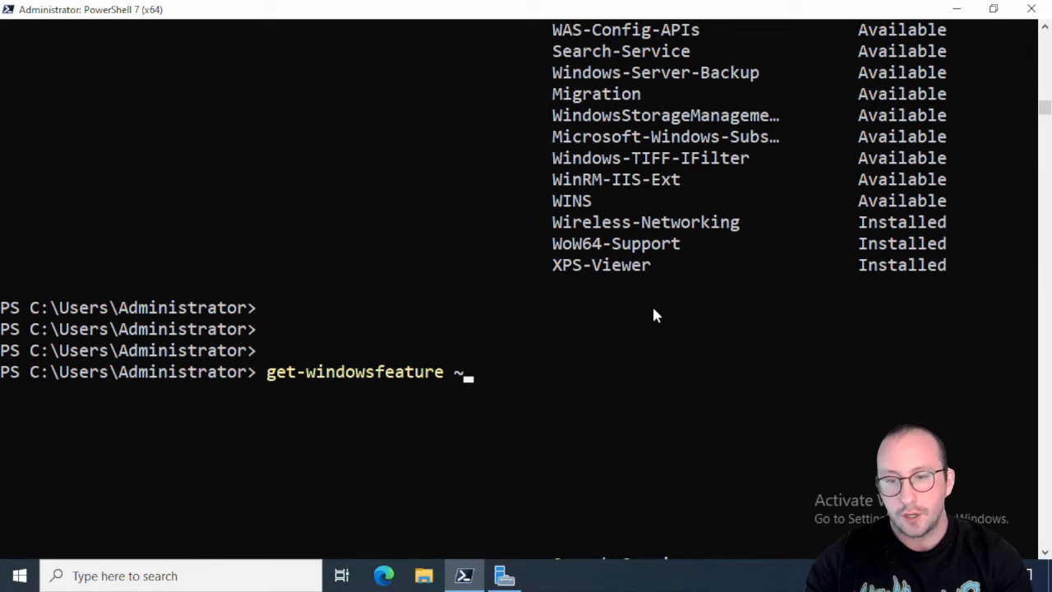
{"action": "type", "text": "| where name -like \"*rsat*dhcp*\""}
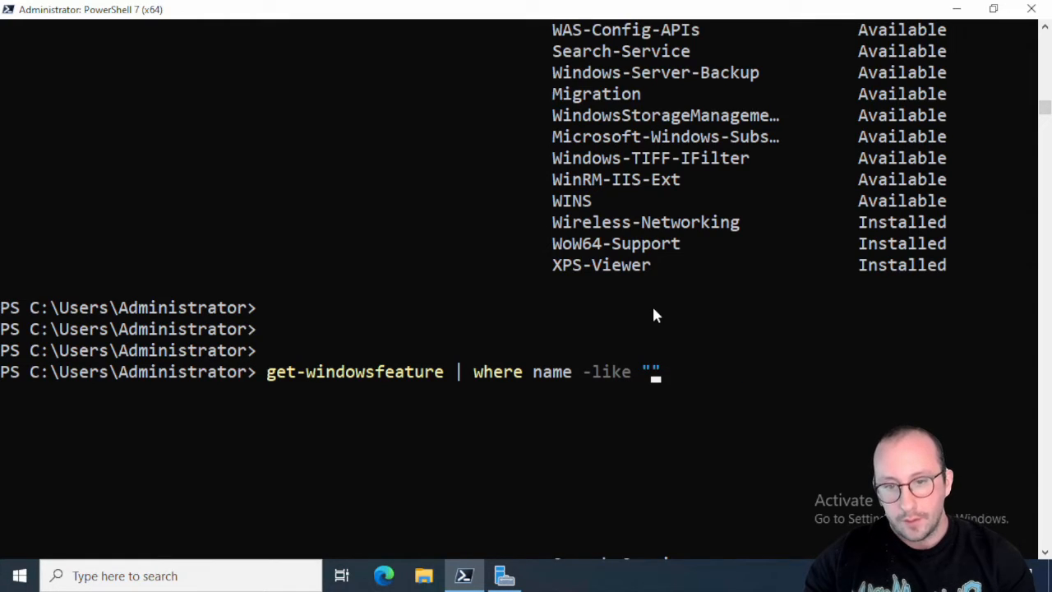
{"action": "type", "text": "**"}
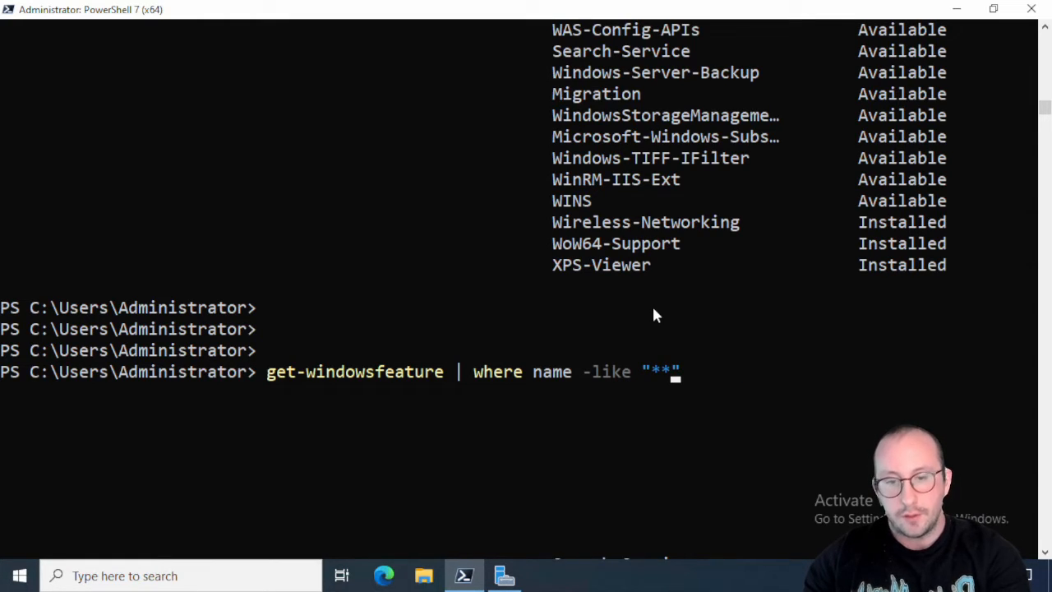
{"action": "type", "text": "*"}
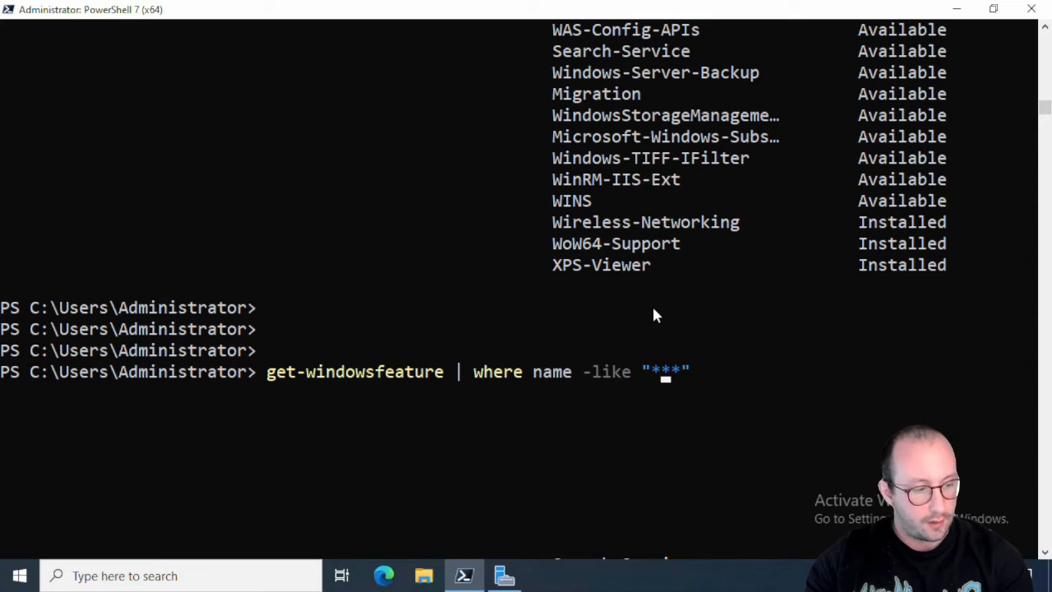
{"action": "type", "text": "rsat"}
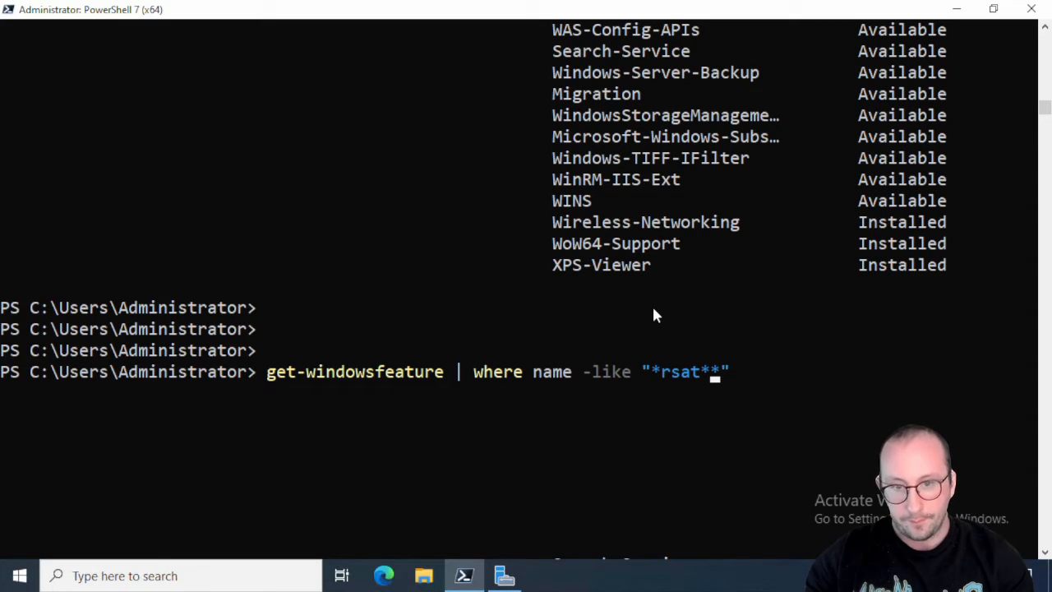
{"action": "type", "text": "dhc*"}
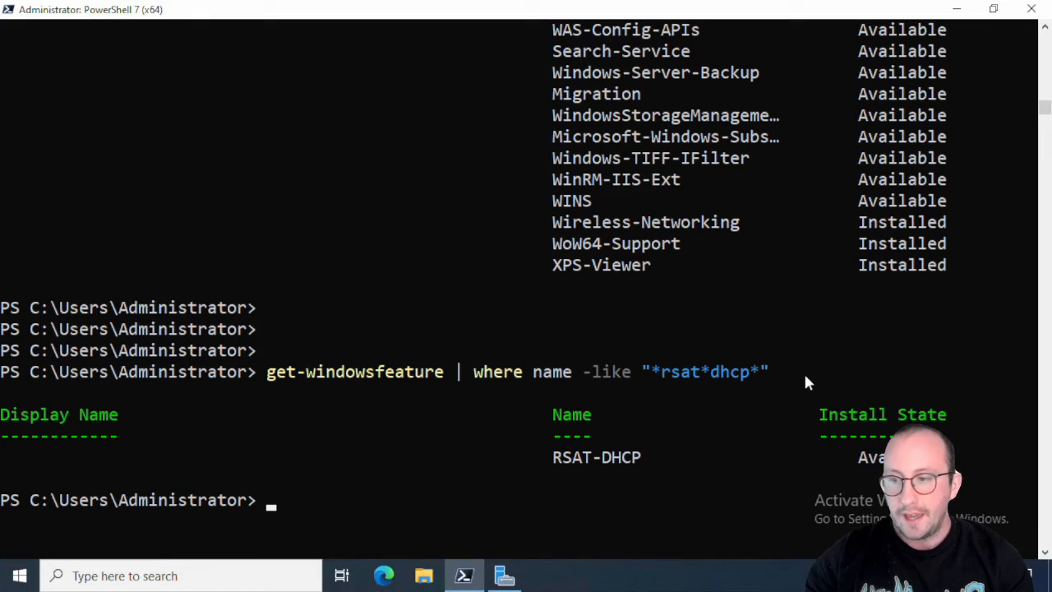
{"action": "key", "text": "Up"}
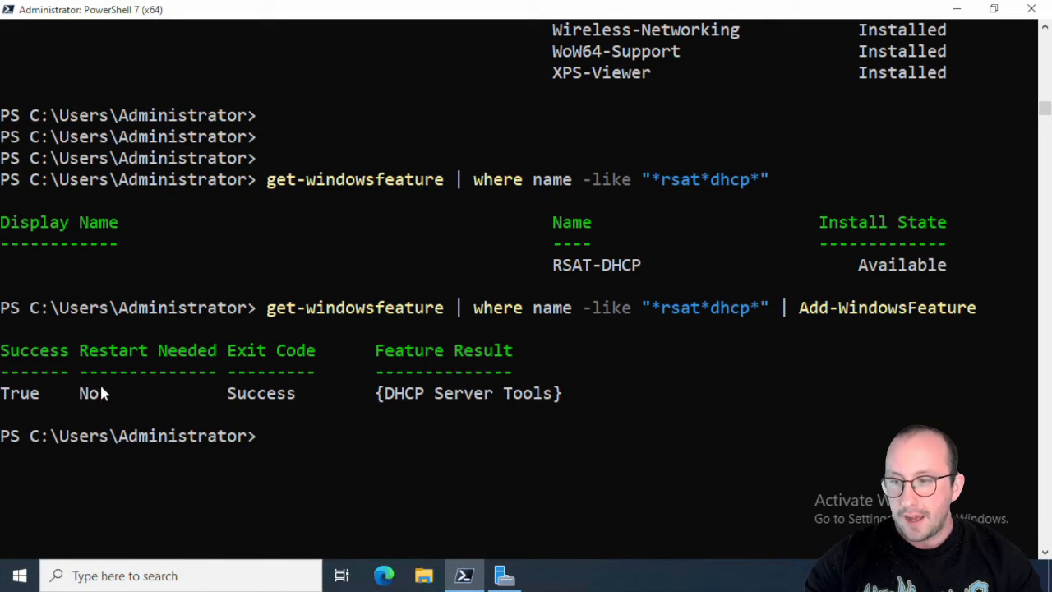
{"action": "mouse_move", "coordinate": [62, 388]}
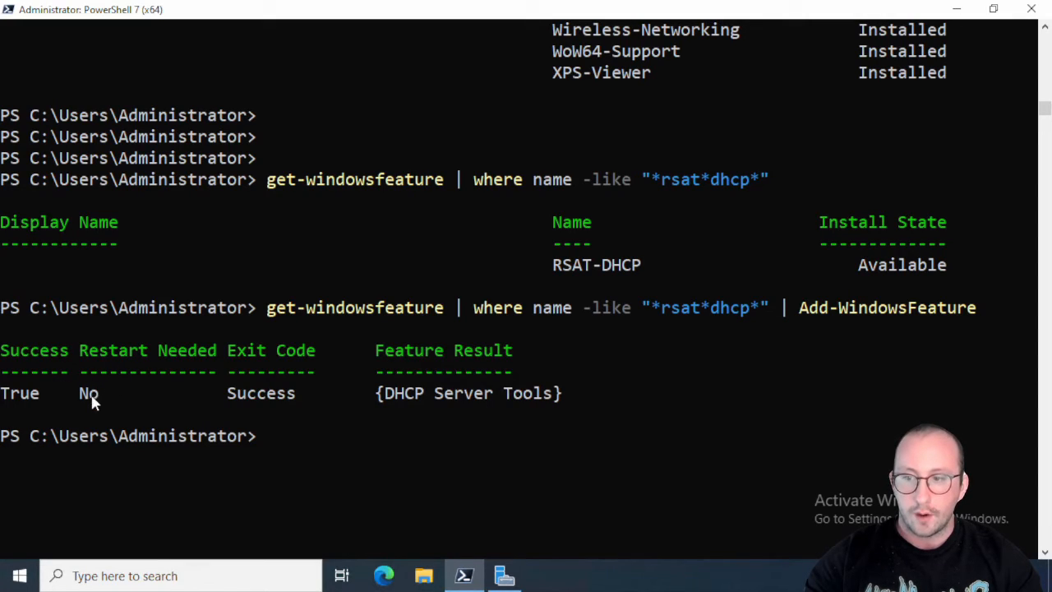
{"action": "mouse_move", "coordinate": [132, 400]}
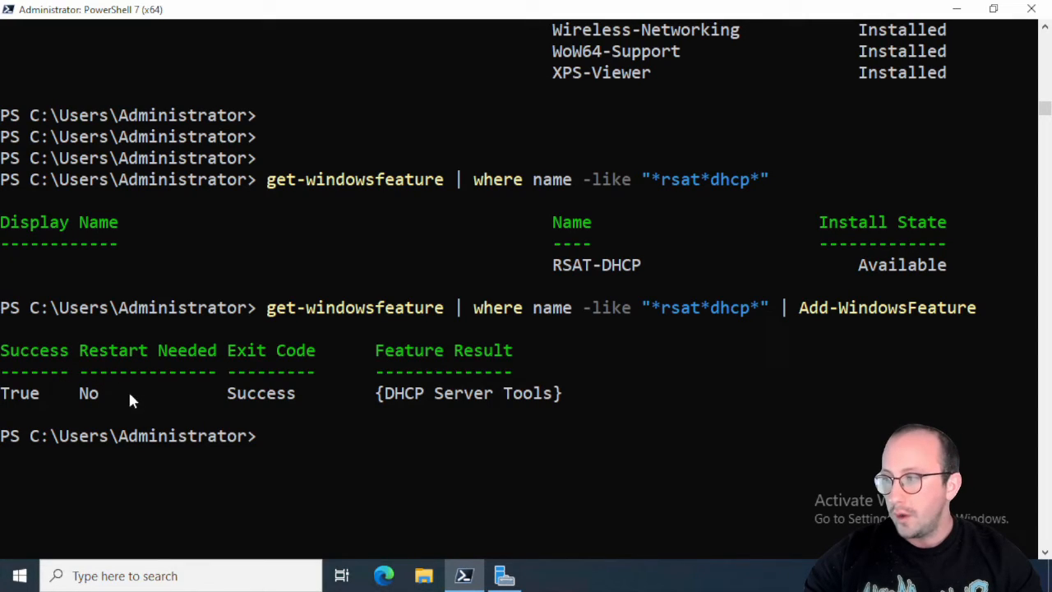
{"action": "mouse_move", "coordinate": [98, 390]}
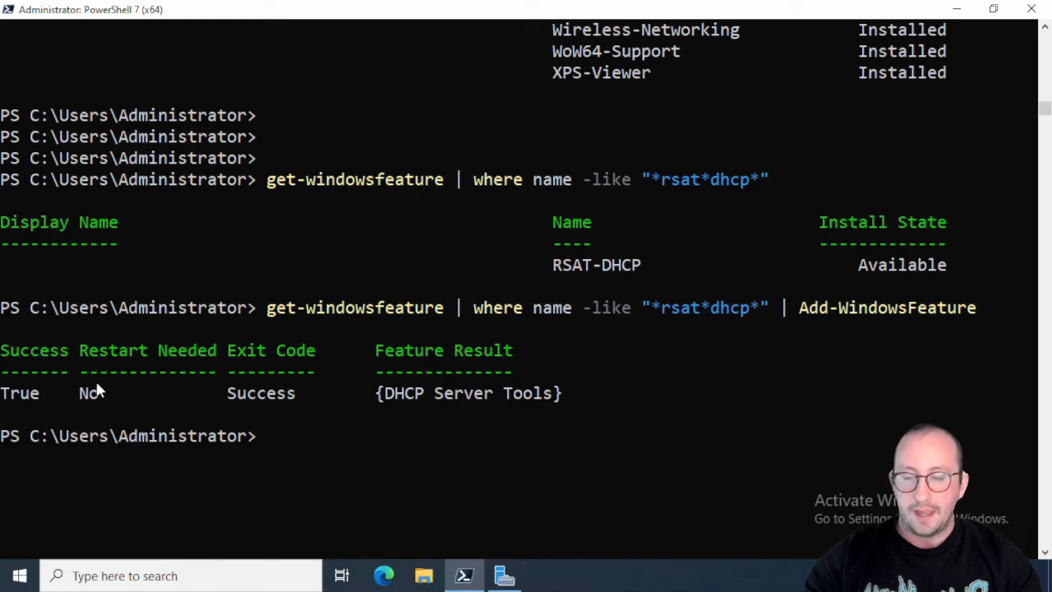
{"action": "mouse_move", "coordinate": [65, 402]}
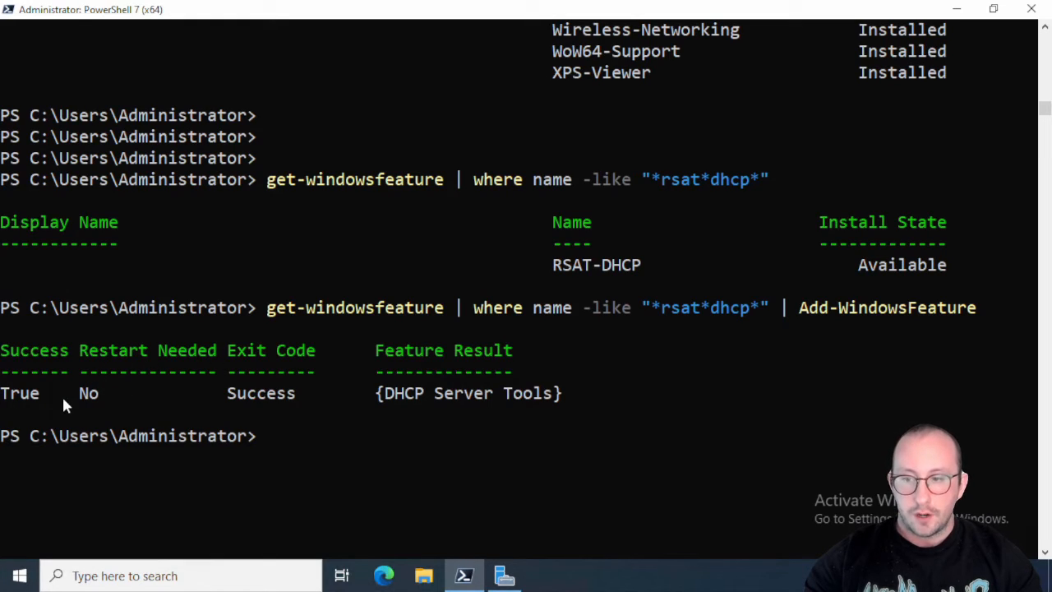
{"action": "mouse_move", "coordinate": [79, 384]}
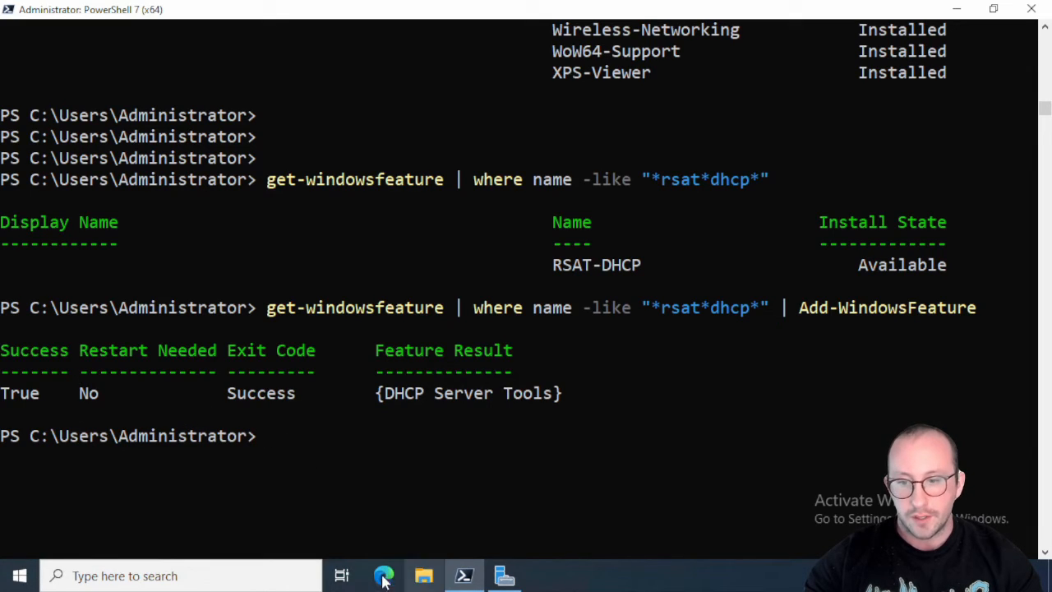
- Open the Start menu's top apps panel
{"action": "left_click", "coordinate": [504, 575]}
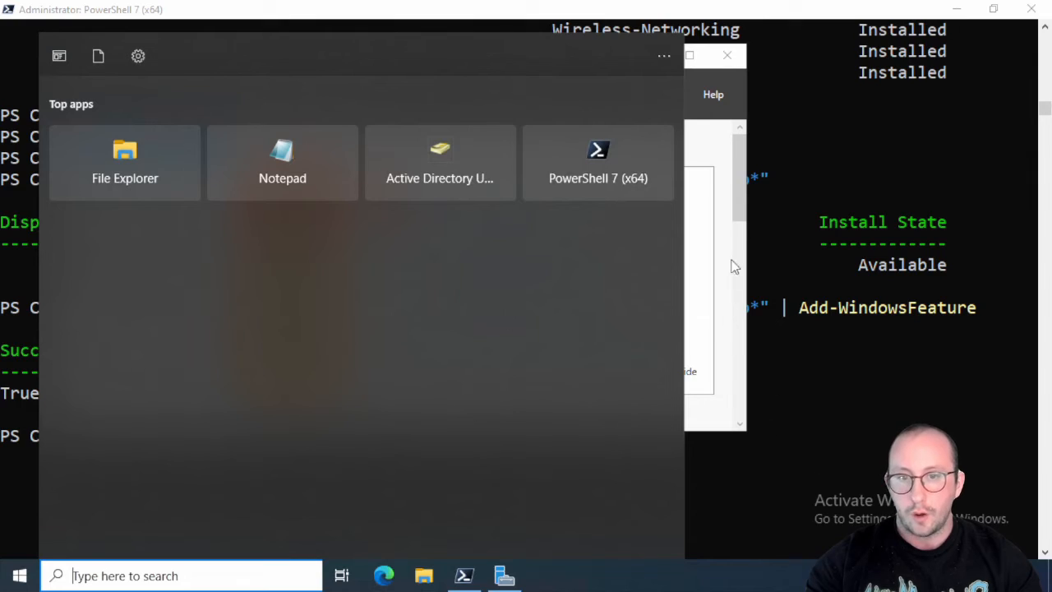
- In the Server Manager wizard, expand Remote Server Administration Tools and select DHCP Server Tools (Installed)
{"action": "left_click", "coordinate": [626, 93]}
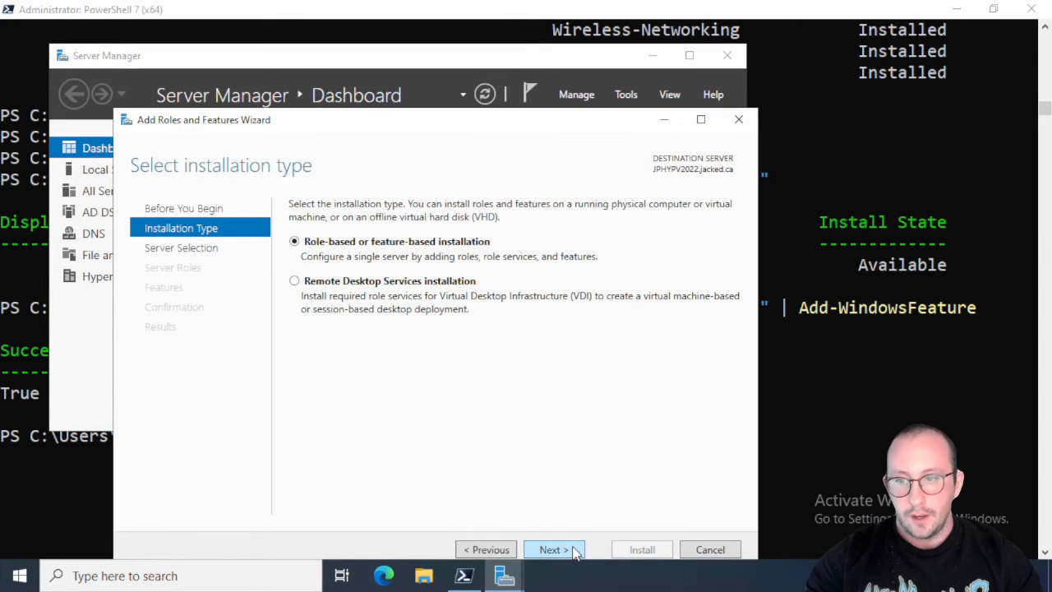
{"action": "left_click", "coordinate": [553, 549]}
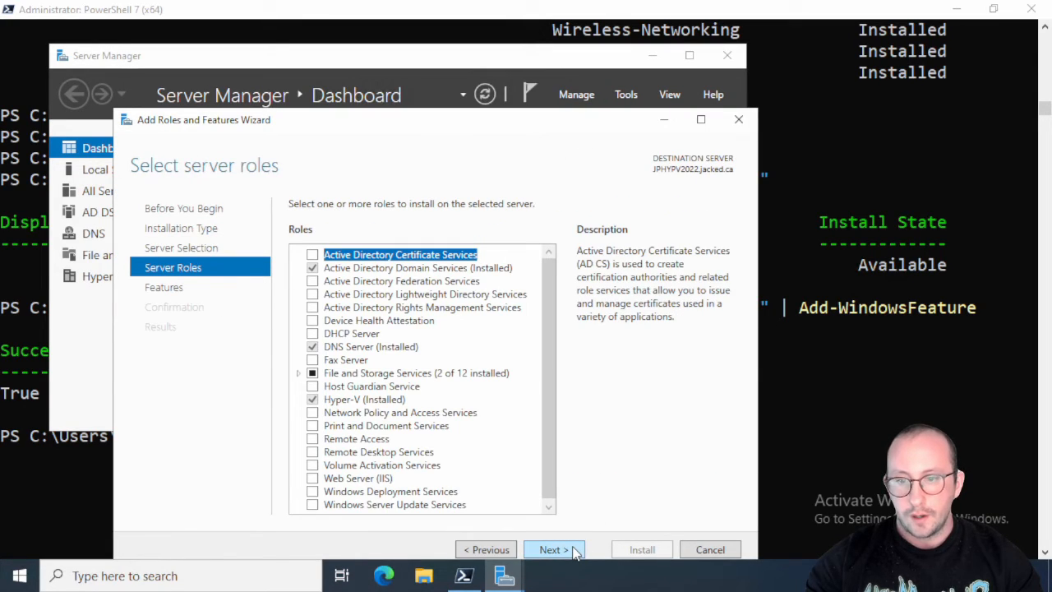
{"action": "left_click", "coordinate": [553, 549]}
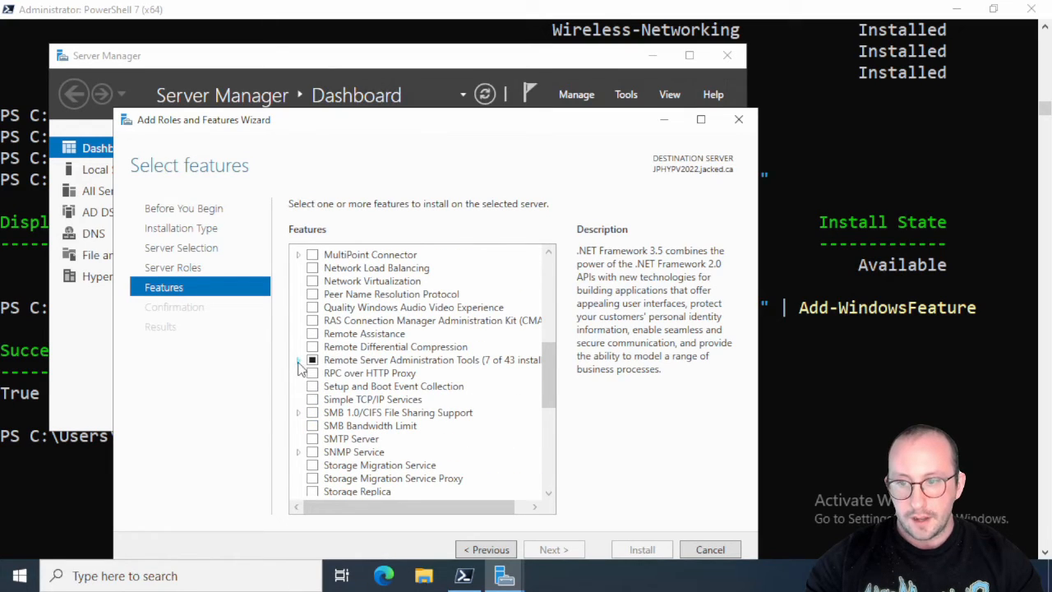
{"action": "left_click", "coordinate": [298, 360]}
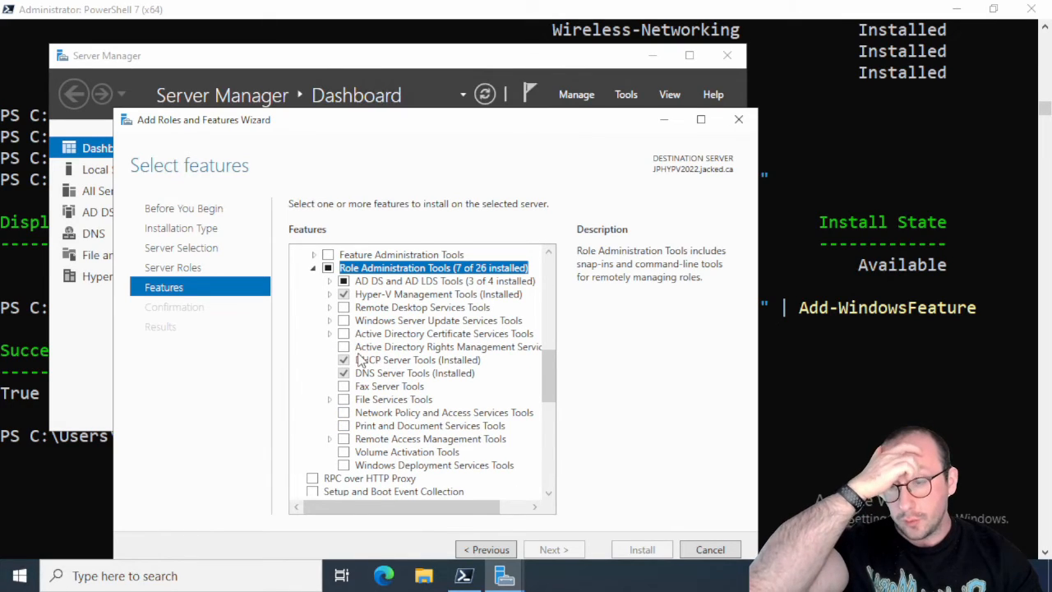
{"action": "left_click", "coordinate": [417, 359]}
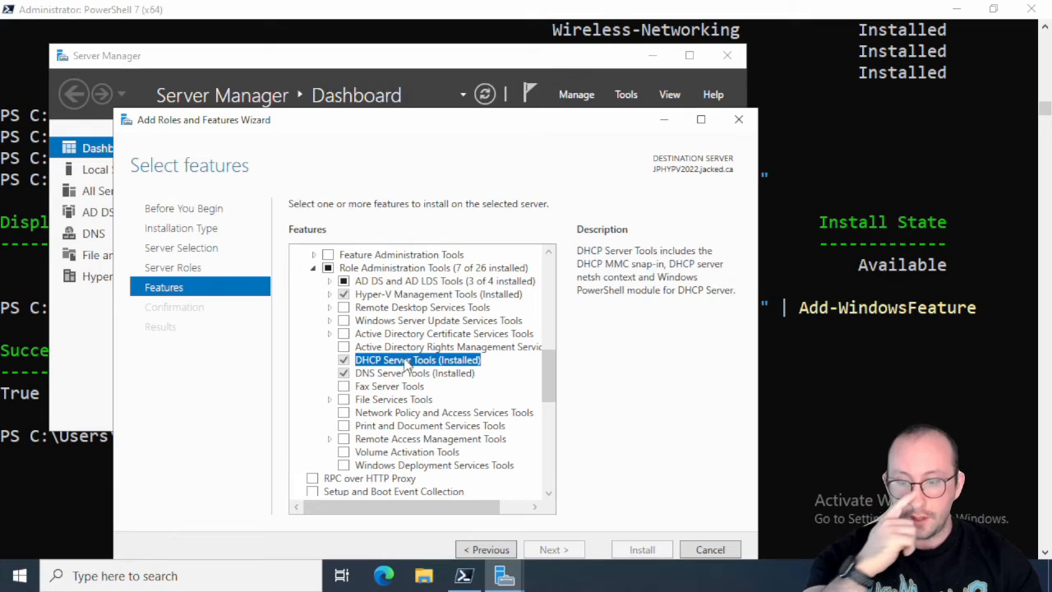
{"action": "mouse_move", "coordinate": [600, 323]}
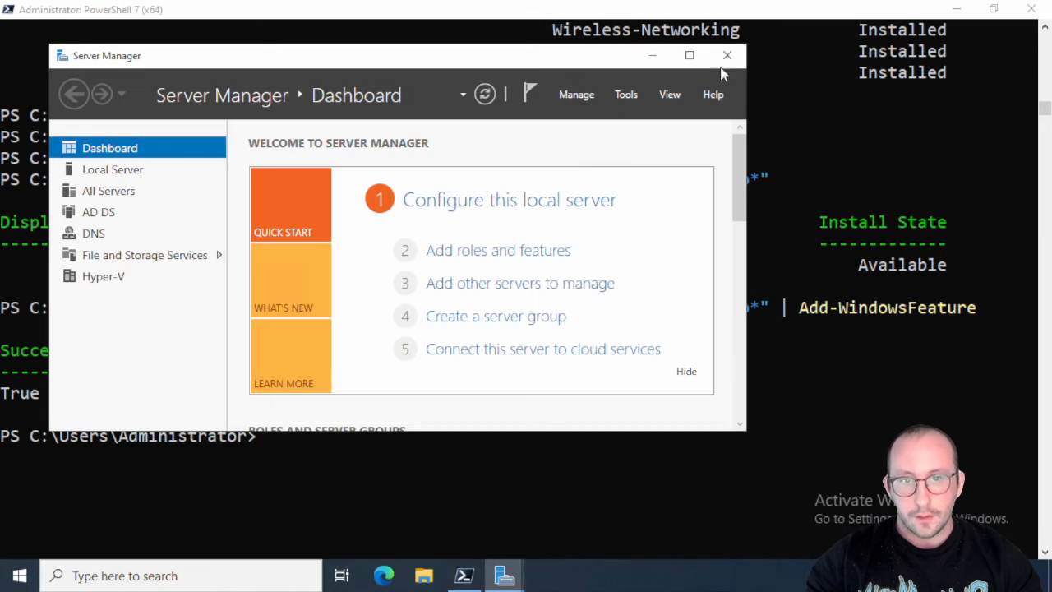
- Close Server Manager and minimize the server's PowerShell 7 console
{"action": "left_click", "coordinate": [726, 55]}
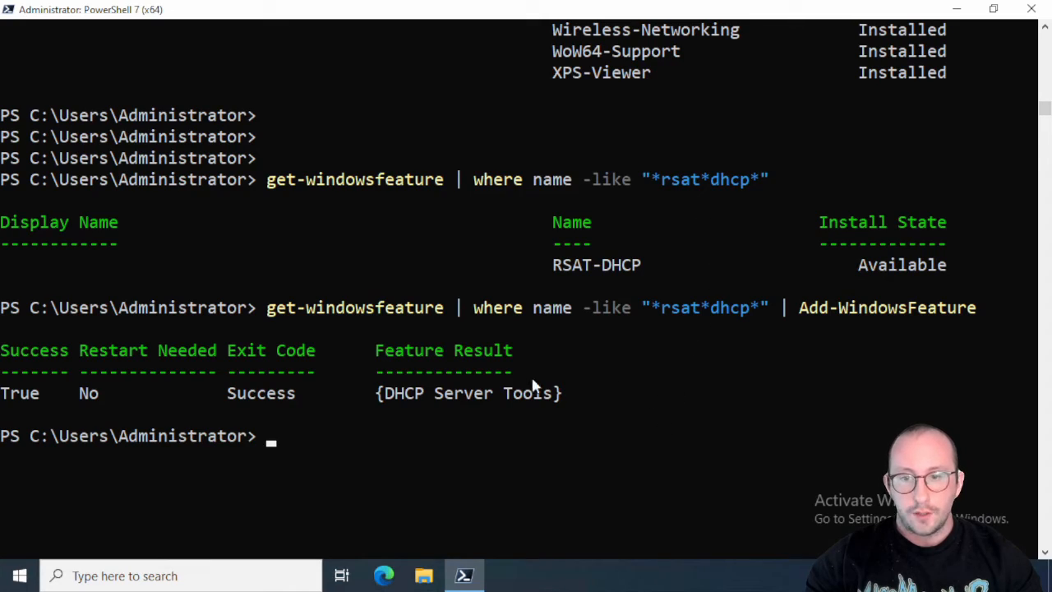
{"action": "mouse_move", "coordinate": [395, 321]}
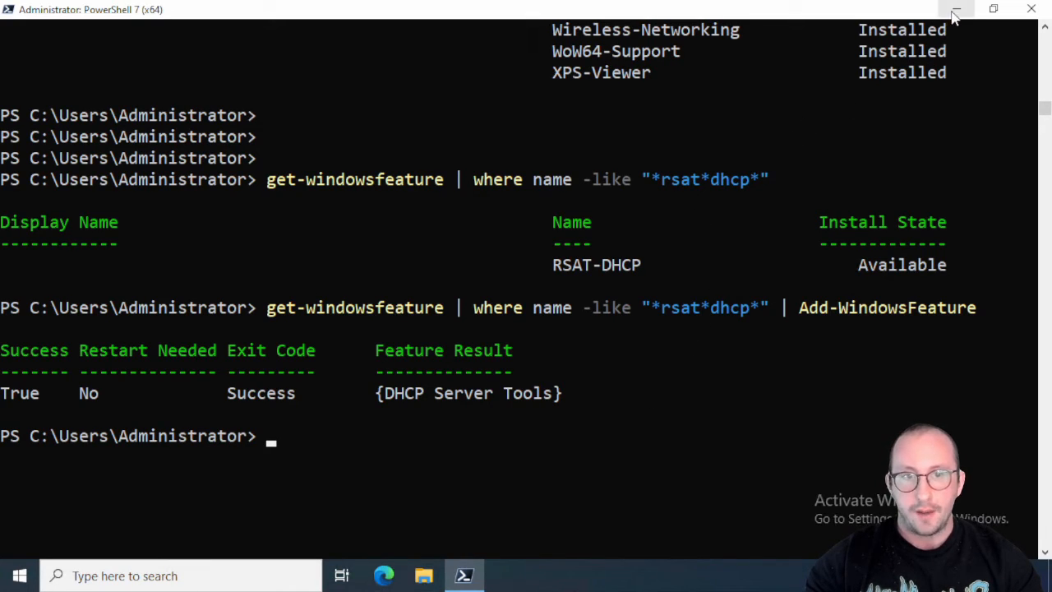
{"action": "left_click", "coordinate": [956, 9]}
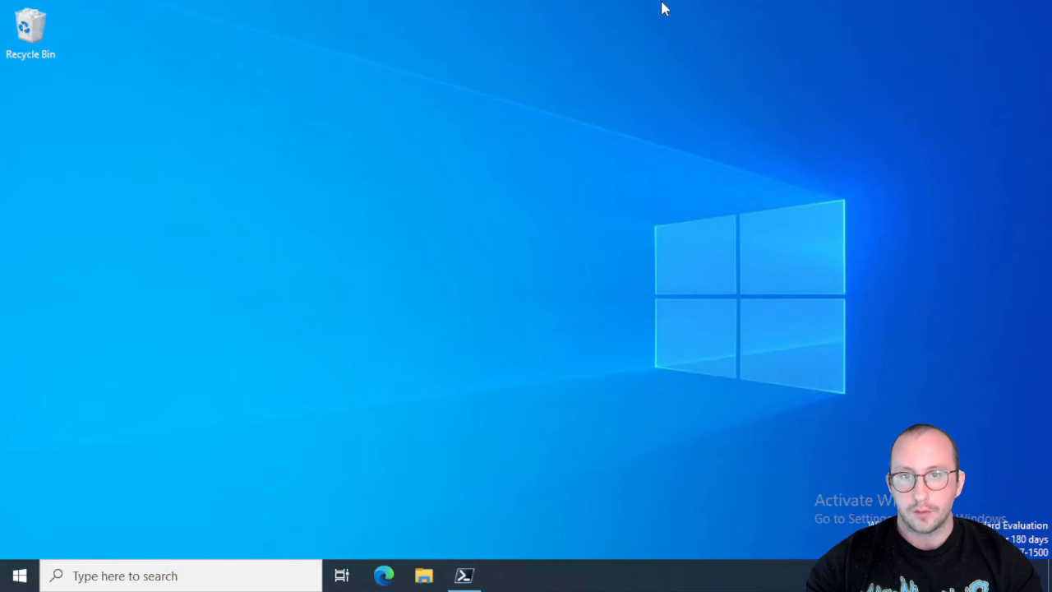
- On the Windows 11 client, enter get-windowsfeature in PowerShell 7 to show the client OS error
{"action": "left_click", "coordinate": [464, 576]}
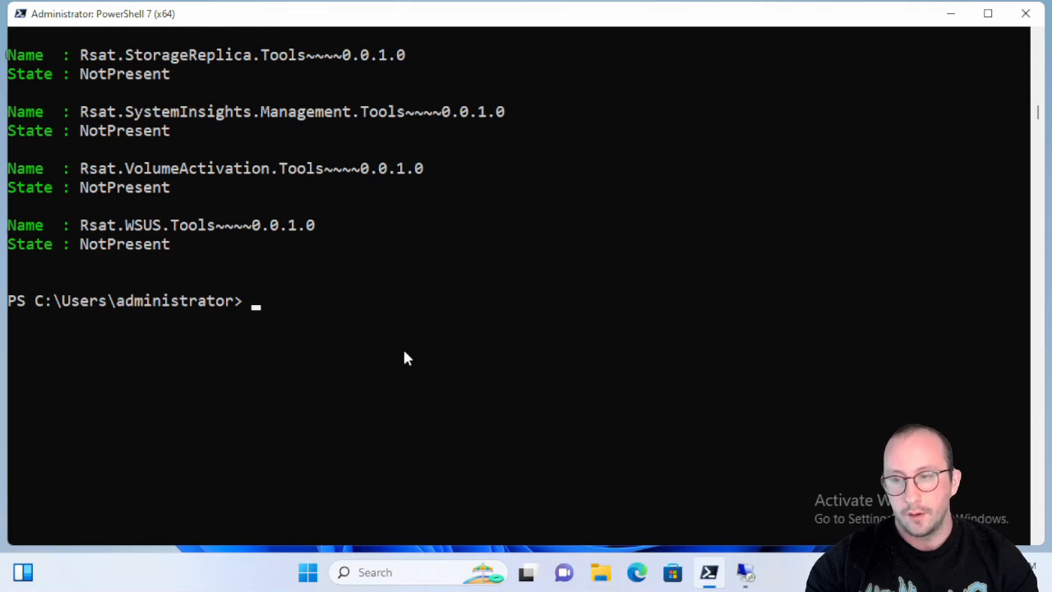
{"action": "type", "text": "get-w"}
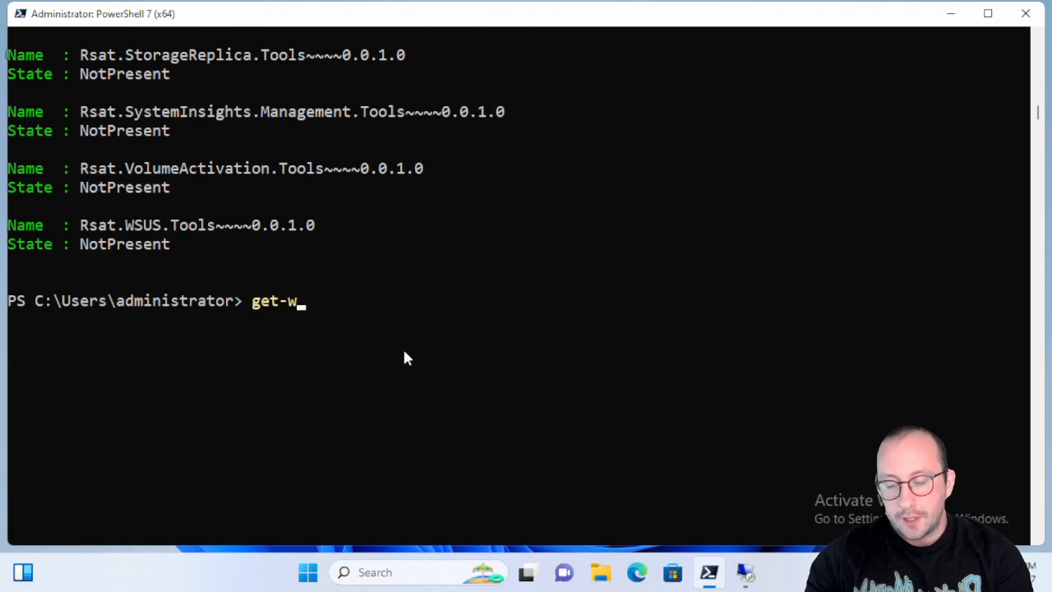
{"action": "type", "text": "indows"}
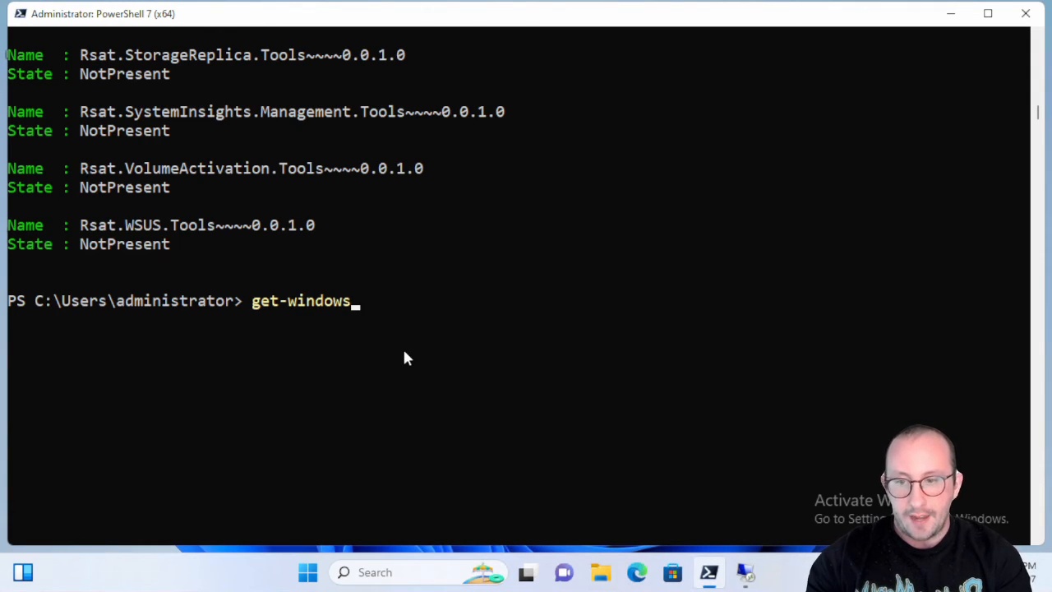
{"action": "type", "text": "feature"}
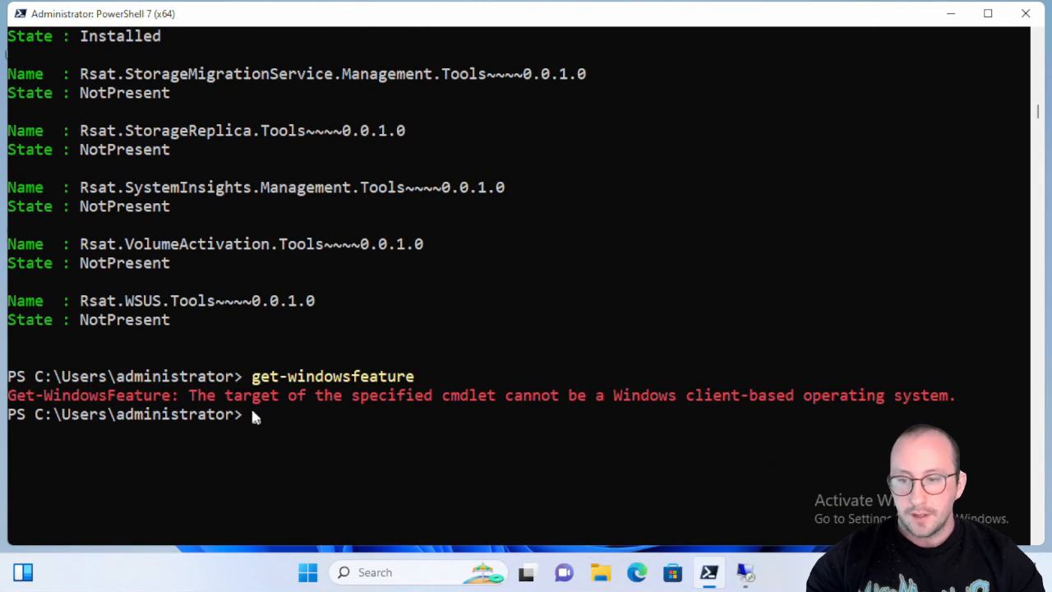
{"action": "mouse_move", "coordinate": [328, 440]}
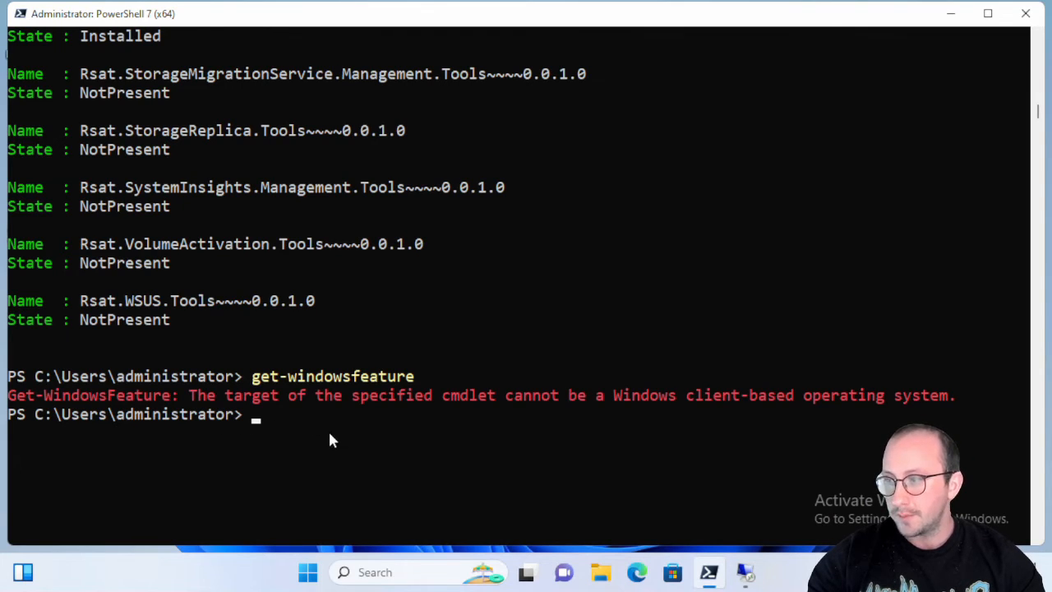
{"action": "mouse_move", "coordinate": [629, 420]}
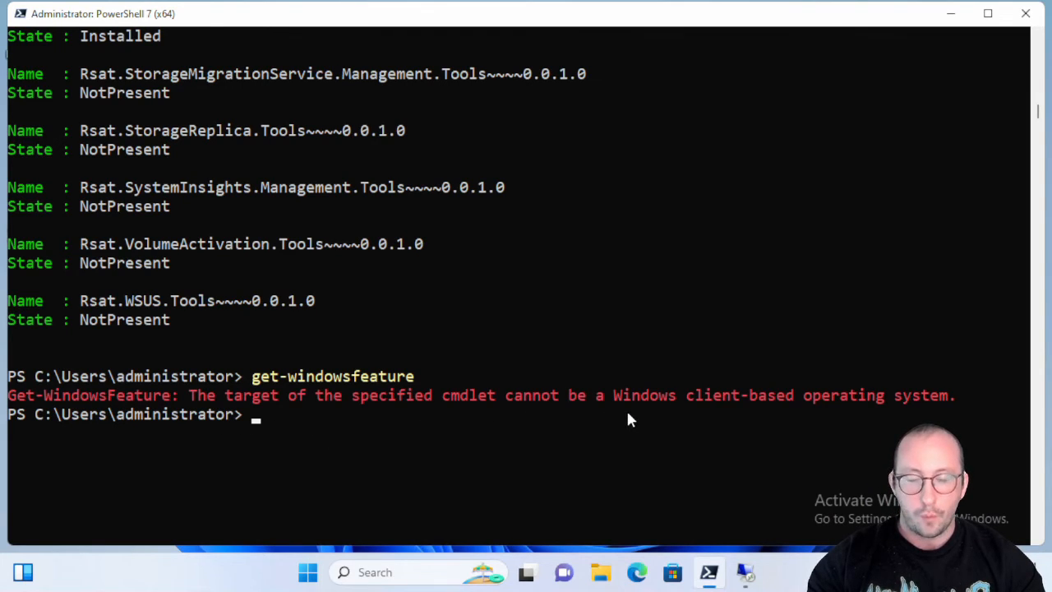
{"action": "mouse_move", "coordinate": [879, 454]}
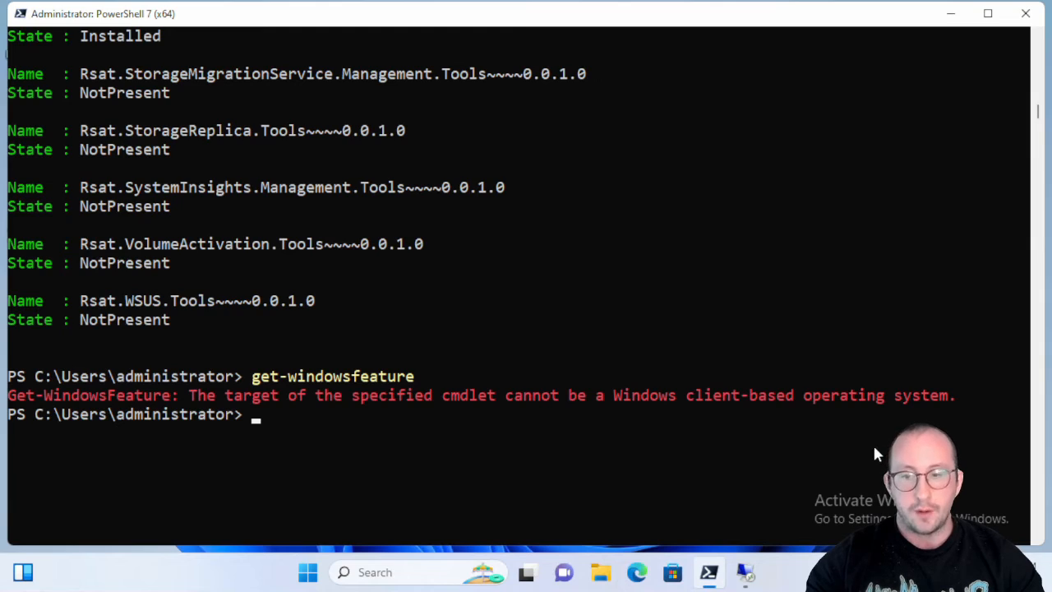
{"action": "mouse_move", "coordinate": [869, 462]}
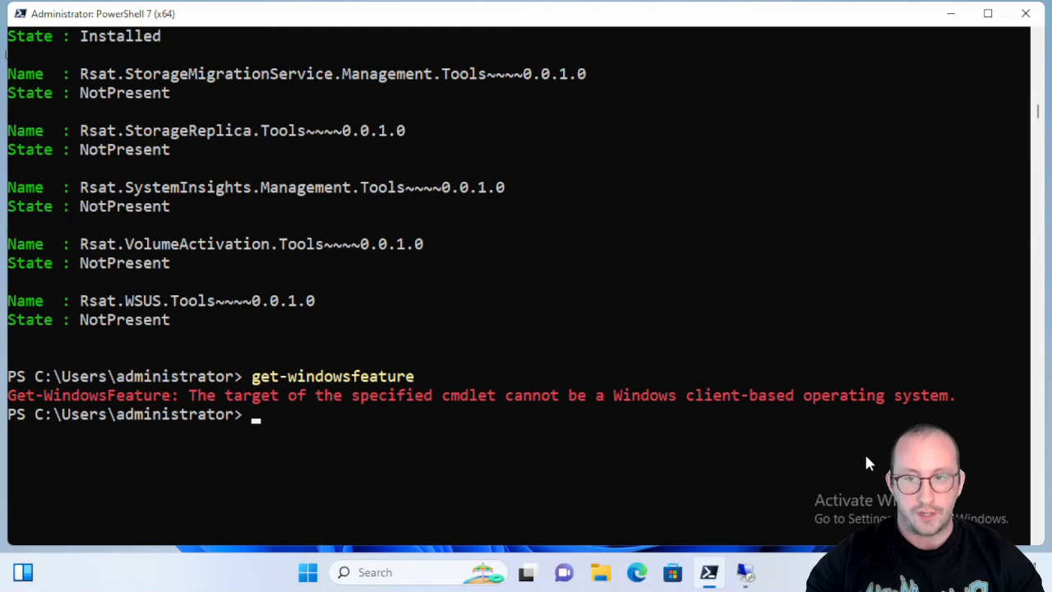
{"action": "mouse_move", "coordinate": [850, 459]}
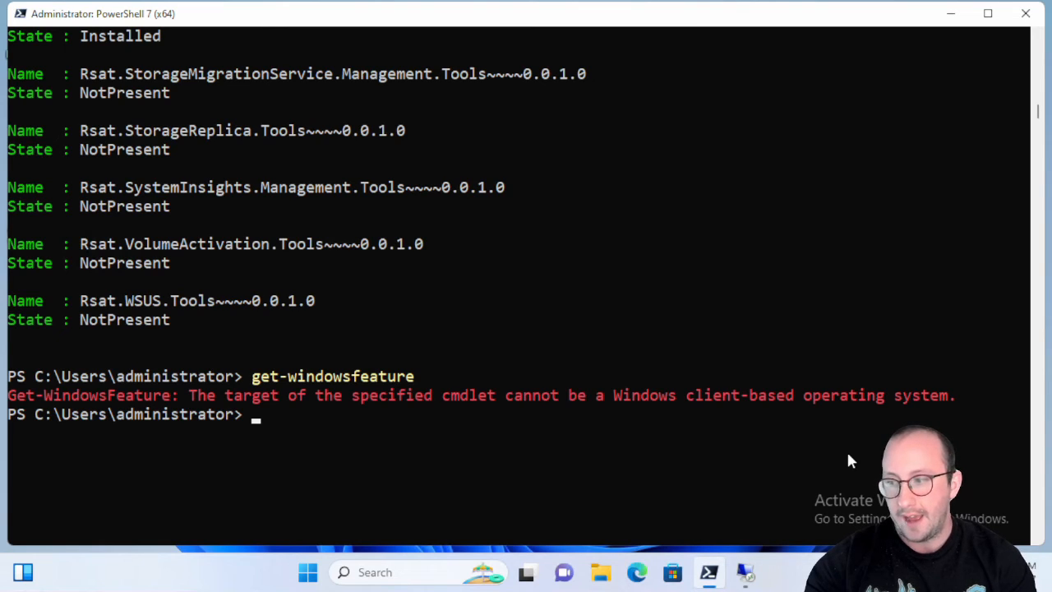
{"action": "mouse_move", "coordinate": [664, 231]}
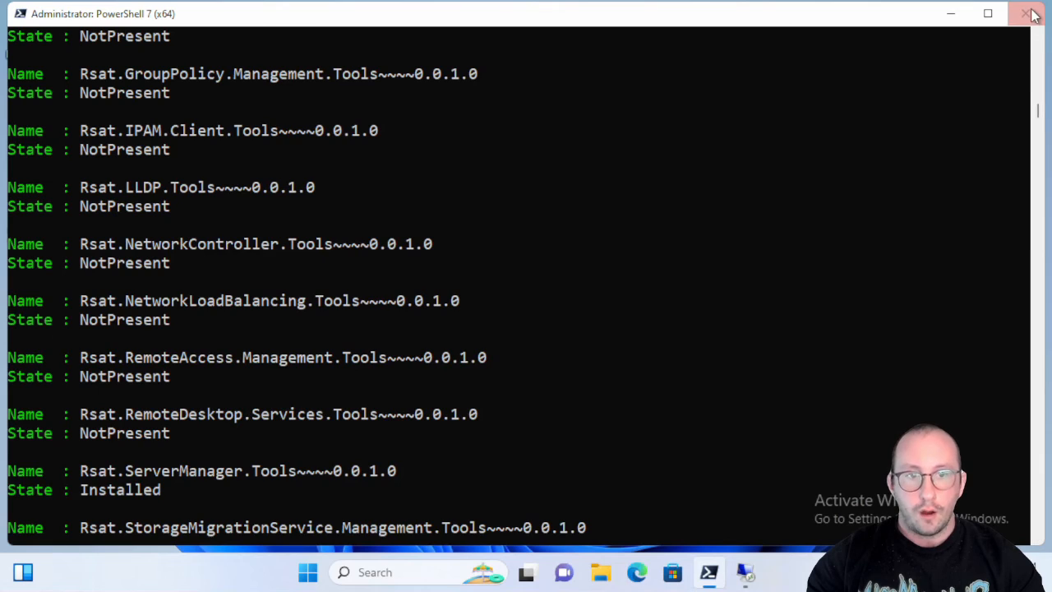
- Close the Windows 11 client's PowerShell 7 window and restore the server's DHCP-install PowerShell session
{"action": "left_click", "coordinate": [1032, 14]}
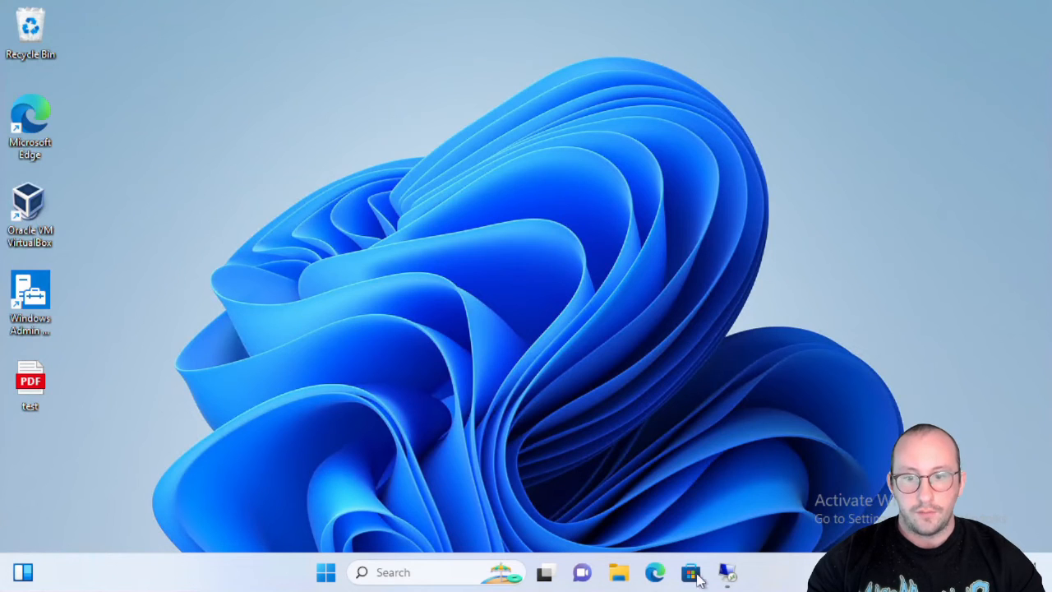
{"action": "left_click", "coordinate": [691, 572]}
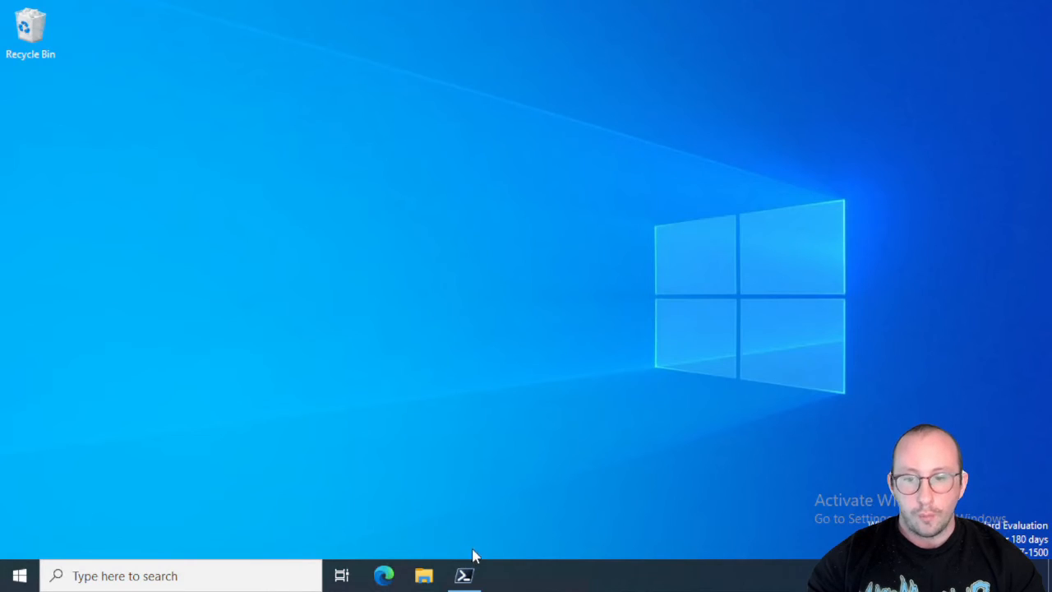
{"action": "left_click", "coordinate": [464, 575]}
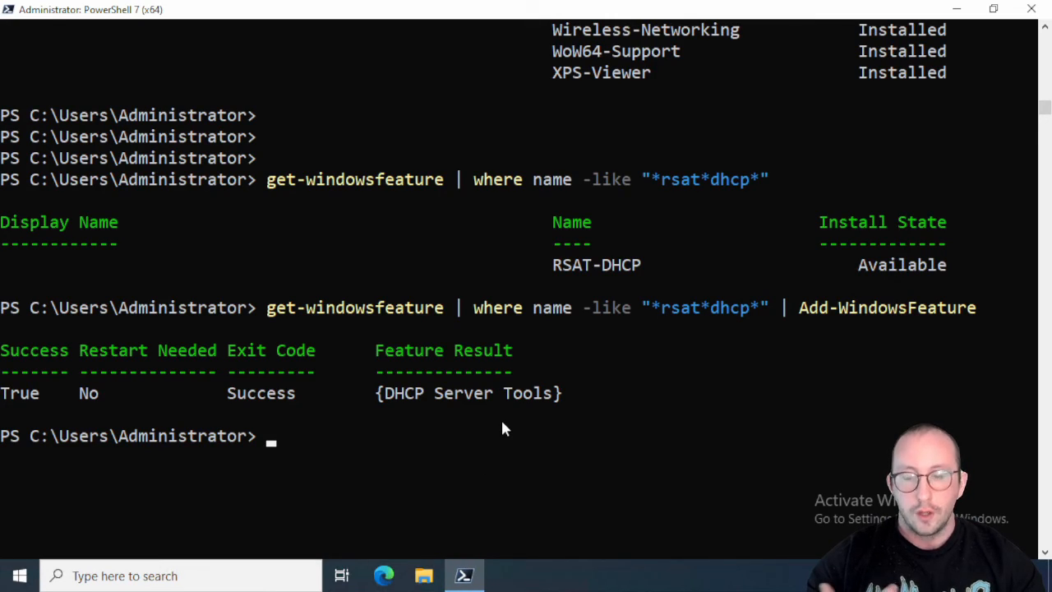
{"action": "mouse_move", "coordinate": [499, 436]}
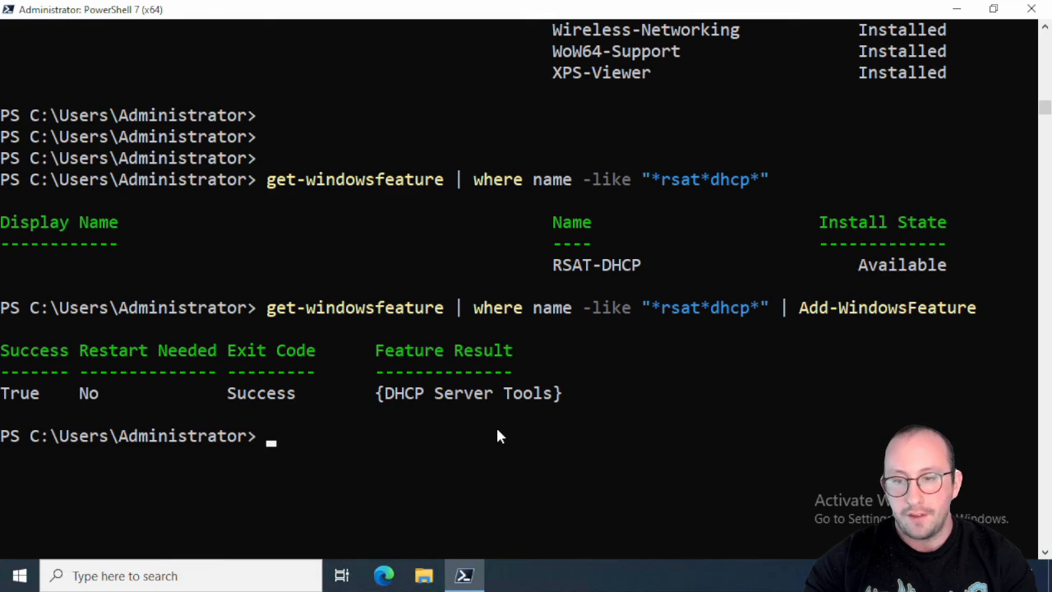
{"action": "mouse_move", "coordinate": [479, 379]}
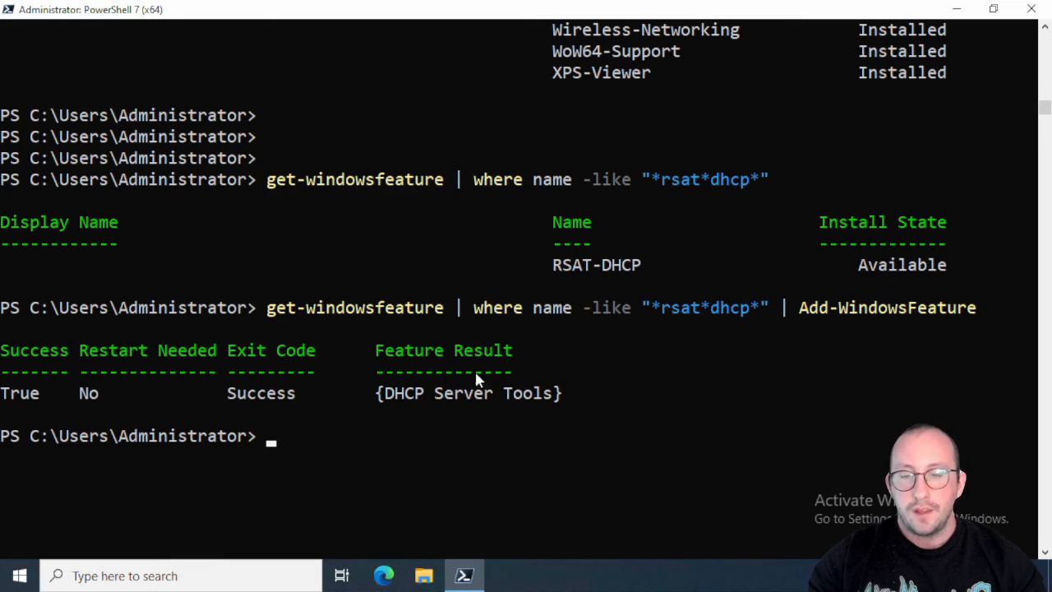
{"action": "mouse_move", "coordinate": [493, 349]}
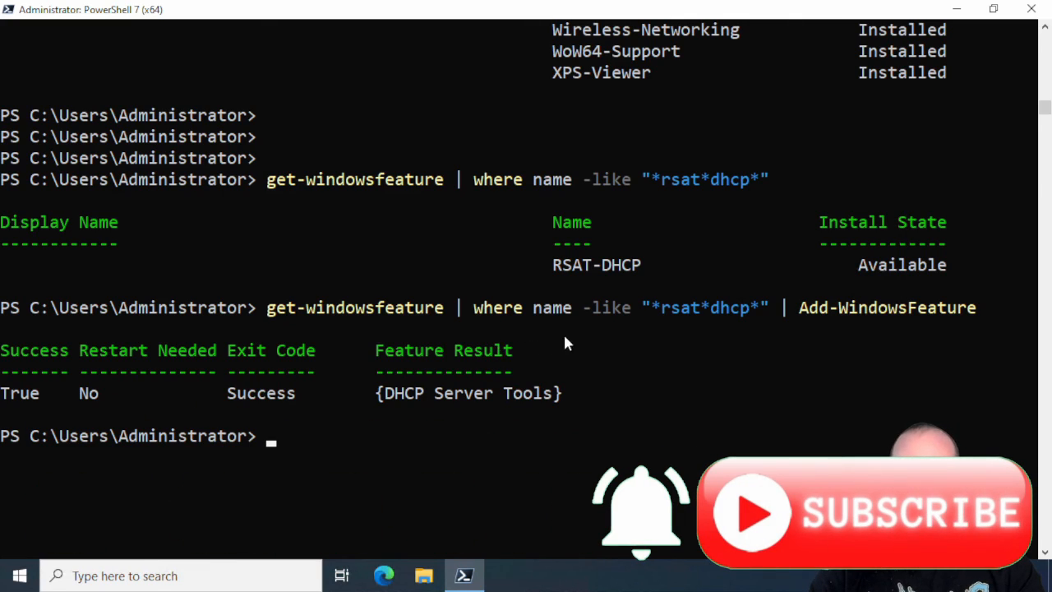
{"action": "mouse_move", "coordinate": [480, 332]}
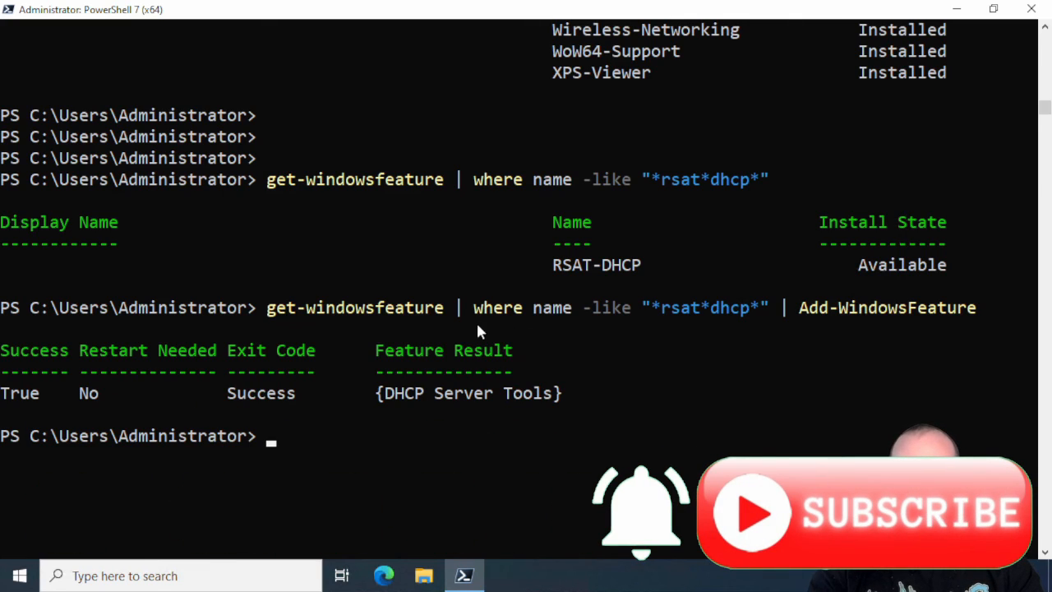